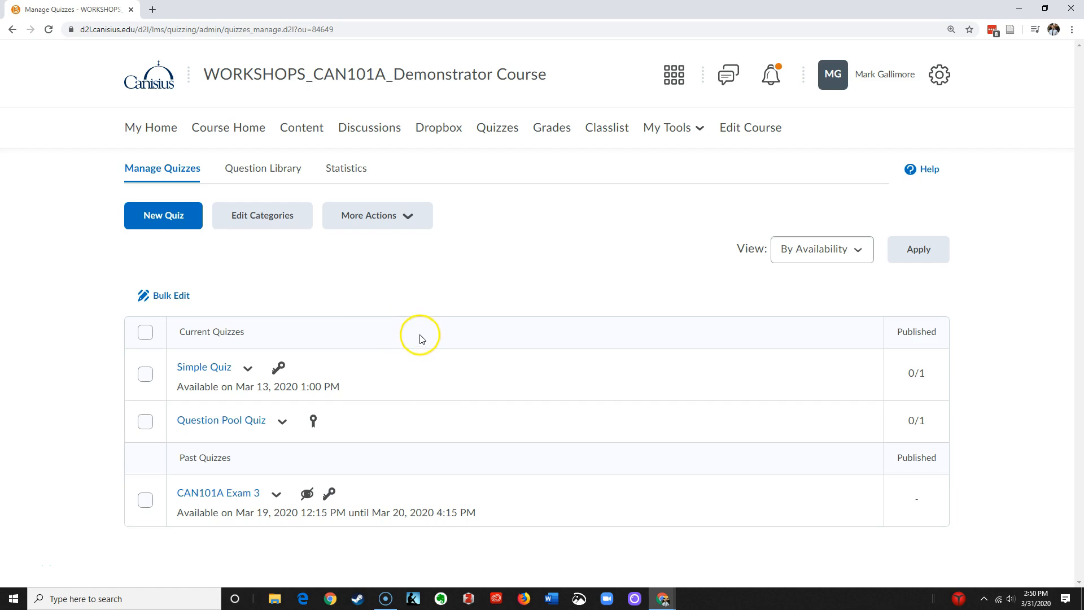
pyautogui.moveTo(494, 330)
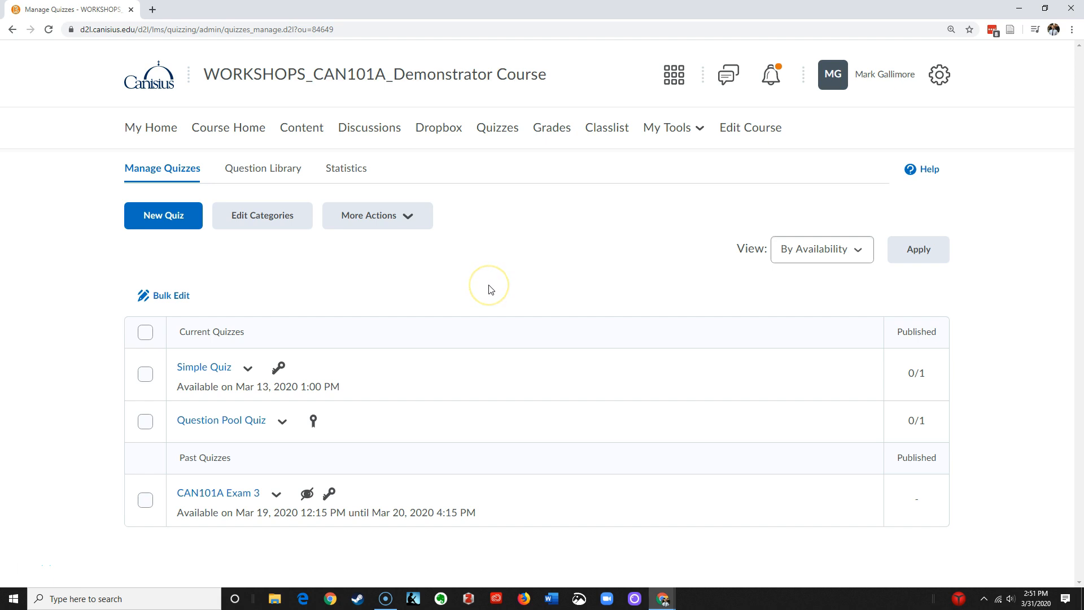
pyautogui.moveTo(490, 287)
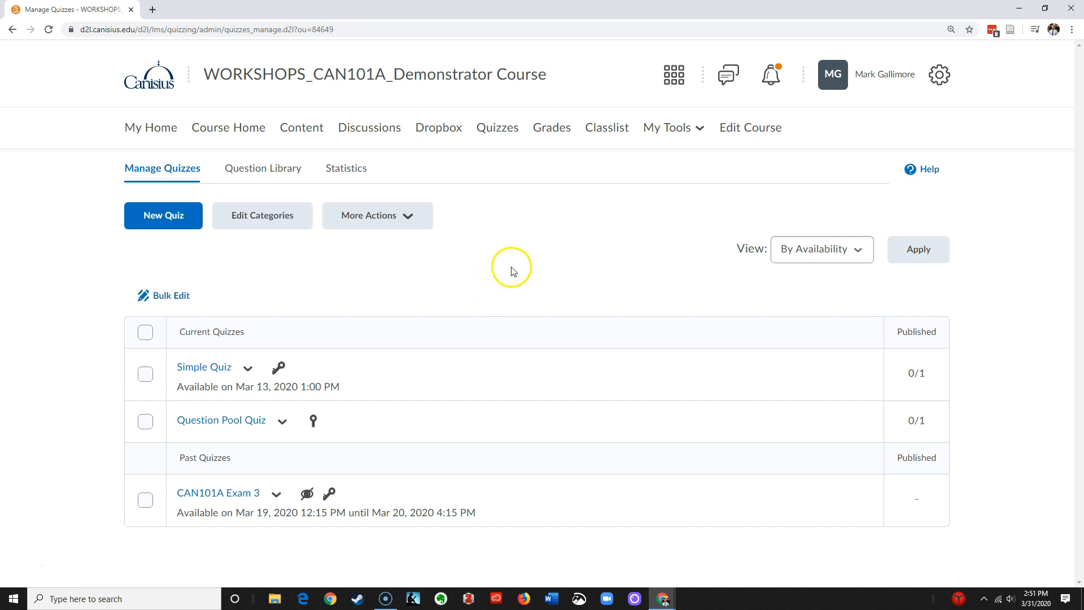
pyautogui.moveTo(486, 264)
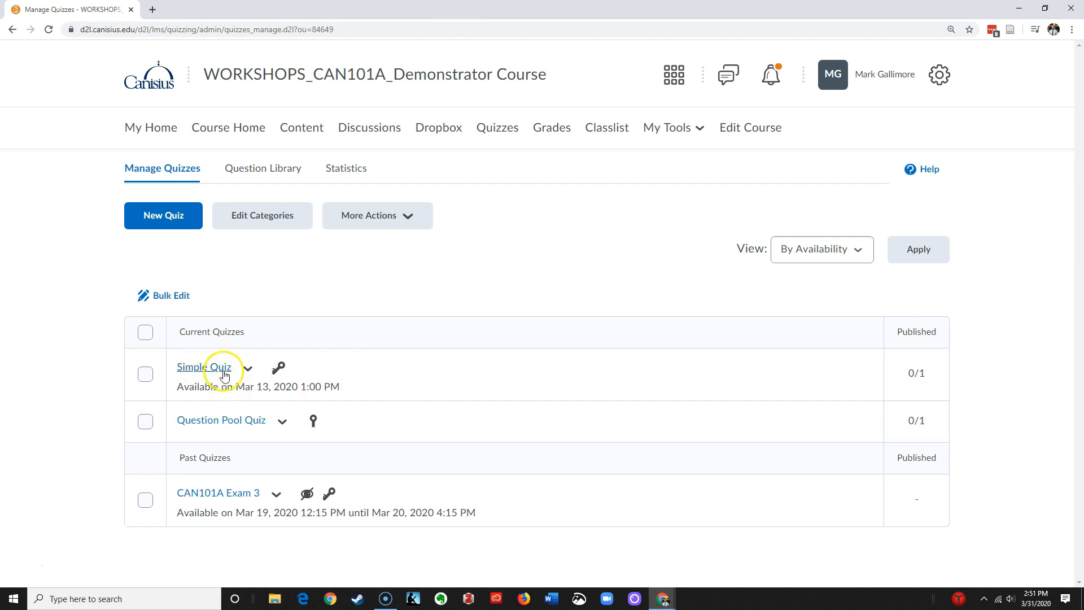
pyautogui.moveTo(916, 383)
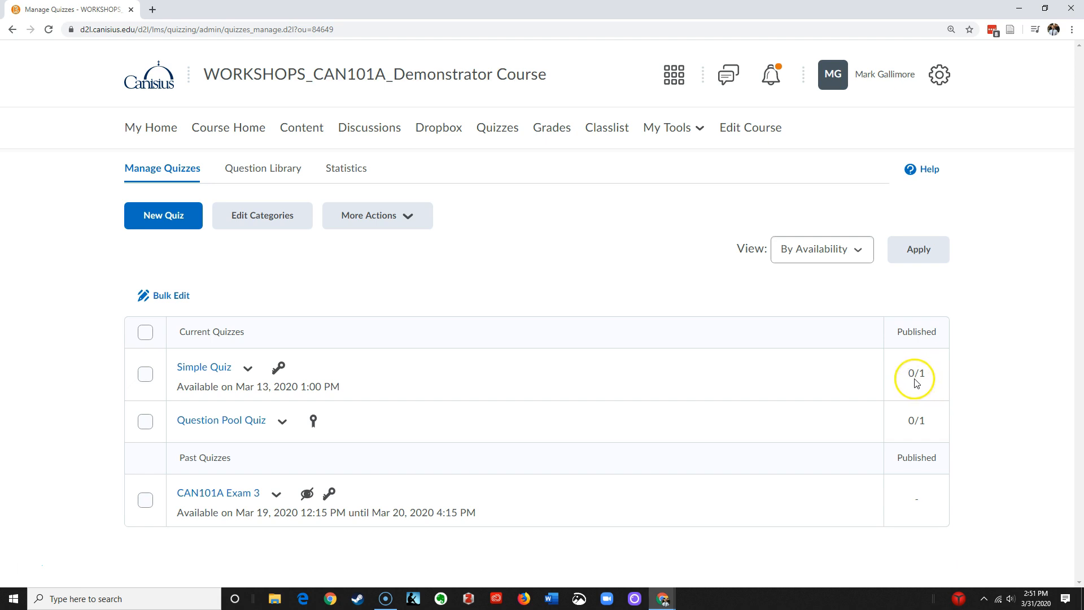
pyautogui.moveTo(932, 386)
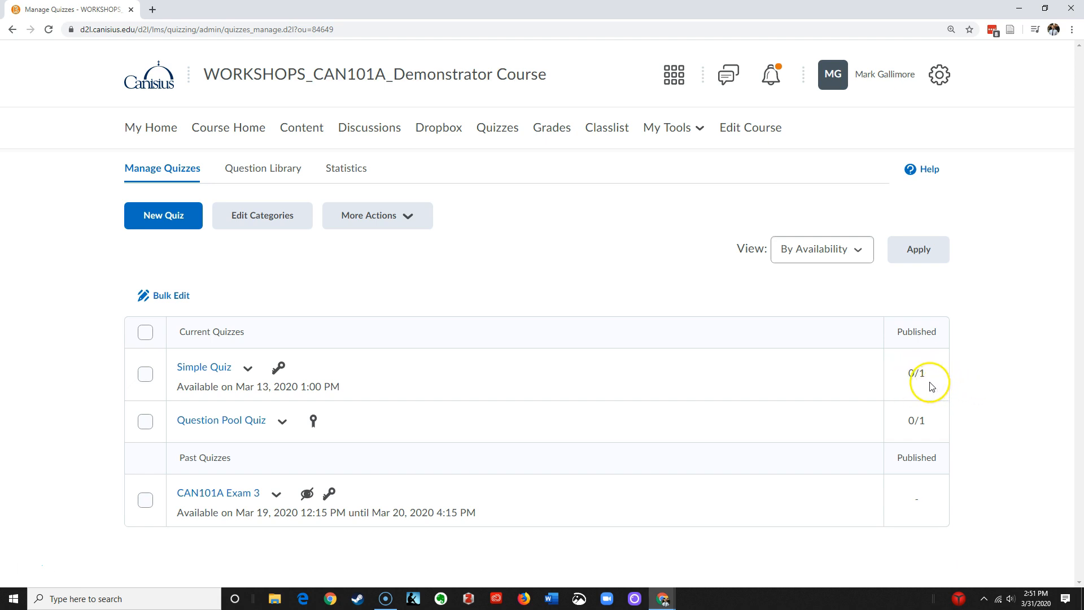
pyautogui.moveTo(912, 397)
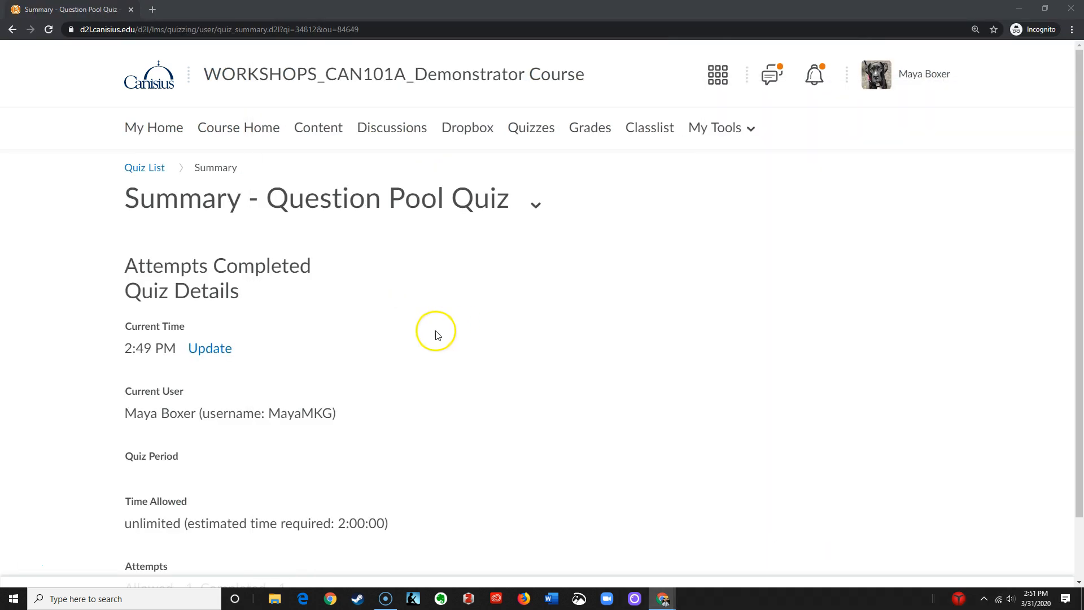
# From the student's Quiz List, reach the Simple Quiz submissions page.
pyautogui.click(144, 167)
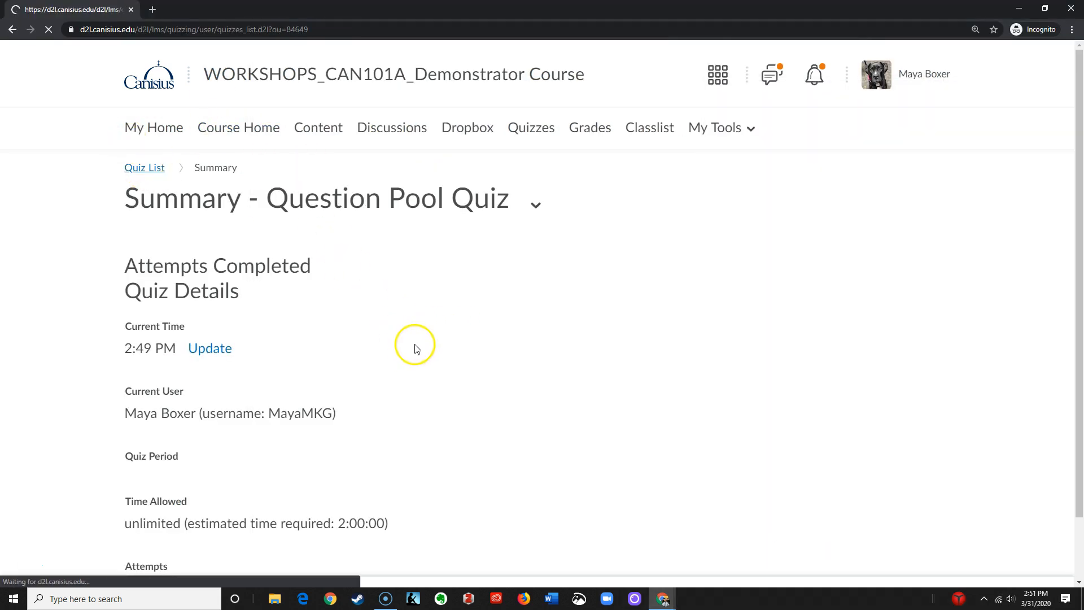
pyautogui.click(531, 127)
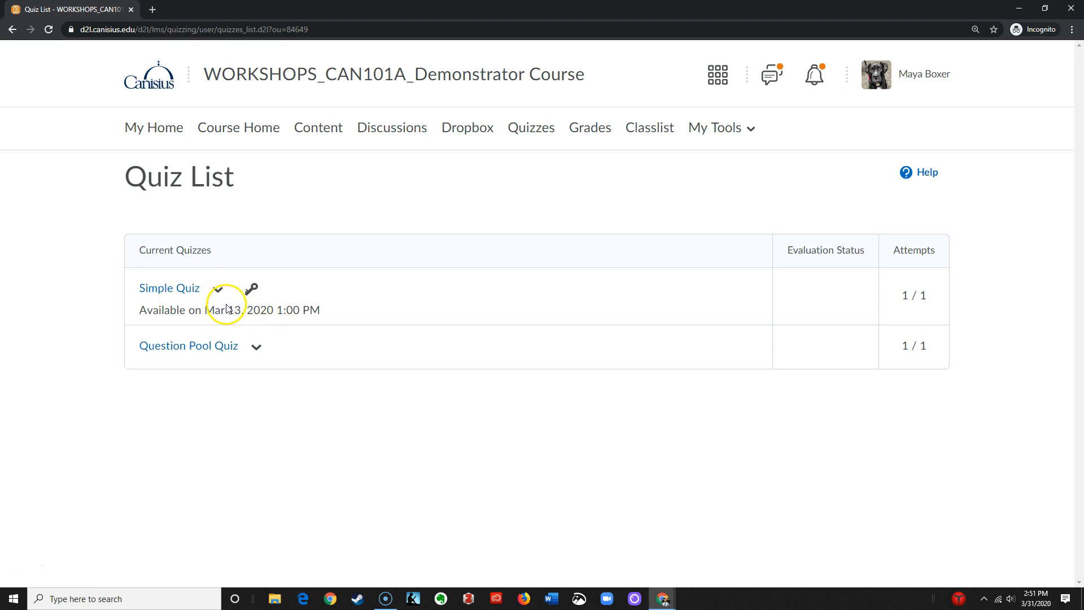
pyautogui.click(169, 288)
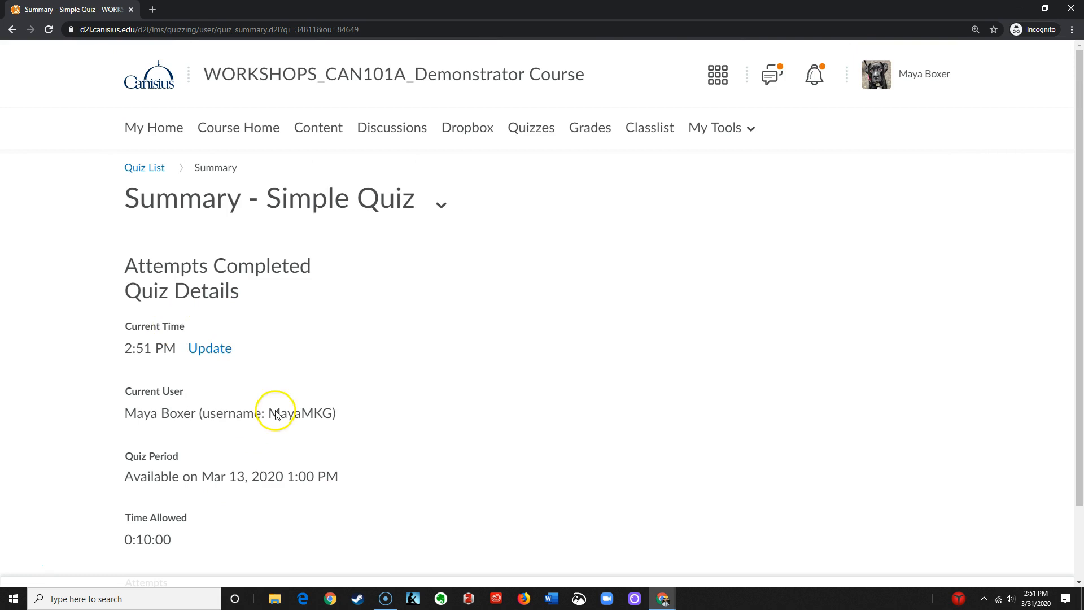
pyautogui.moveTo(378, 319)
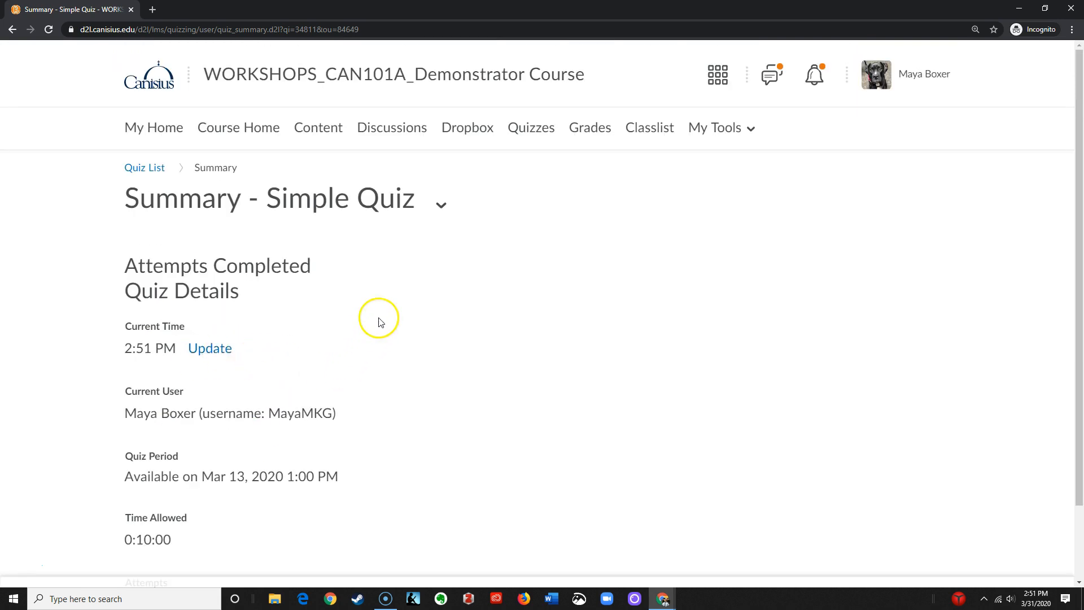
pyautogui.click(440, 205)
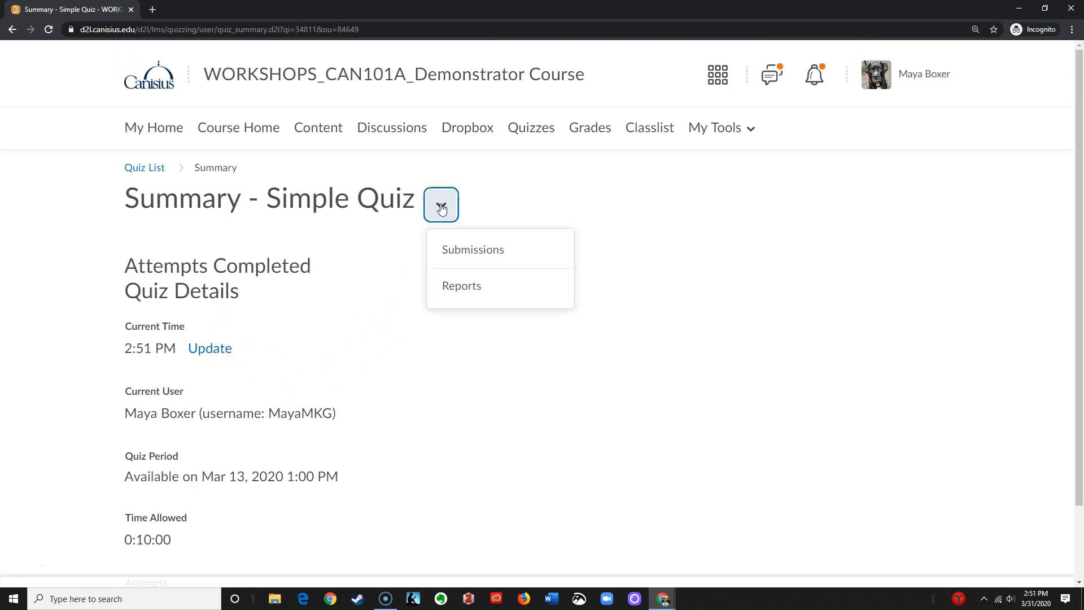
pyautogui.click(472, 249)
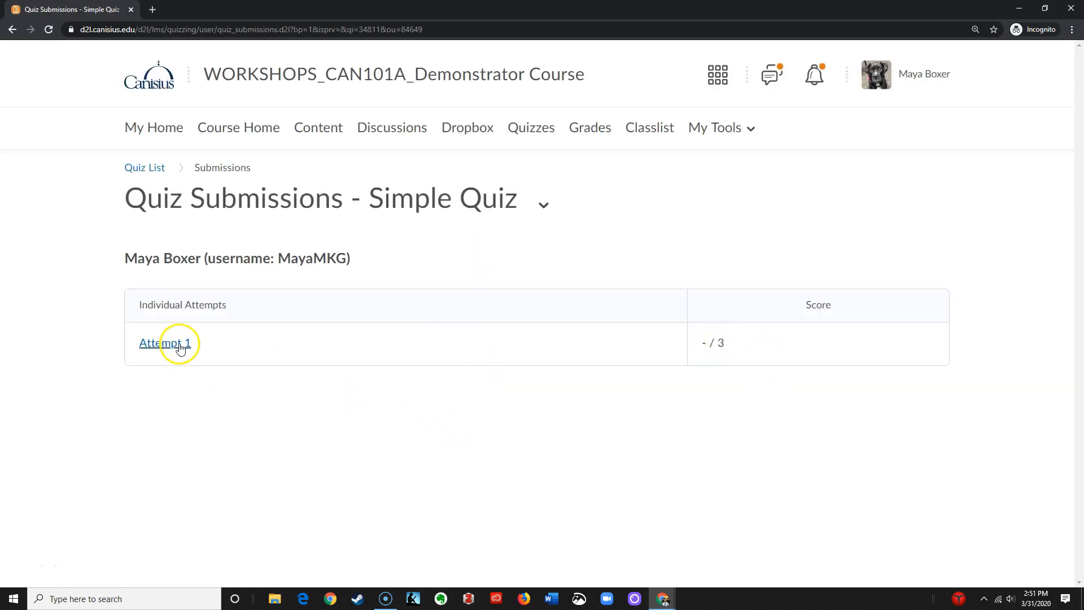
# Review Attempt 1, which shows no score or question results yet, and close it.
pyautogui.click(165, 343)
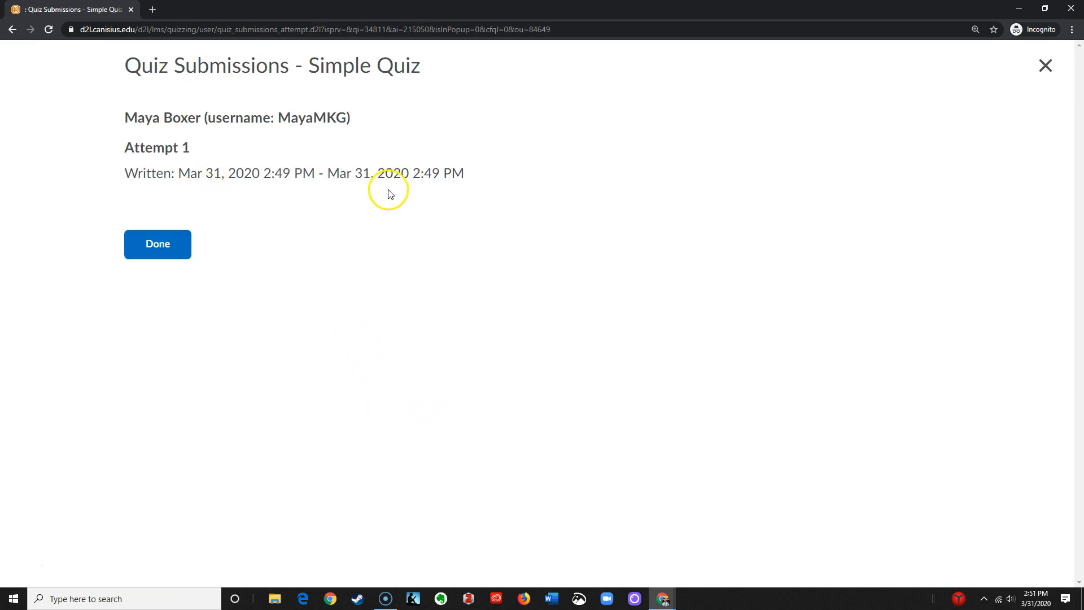
pyautogui.moveTo(185, 218)
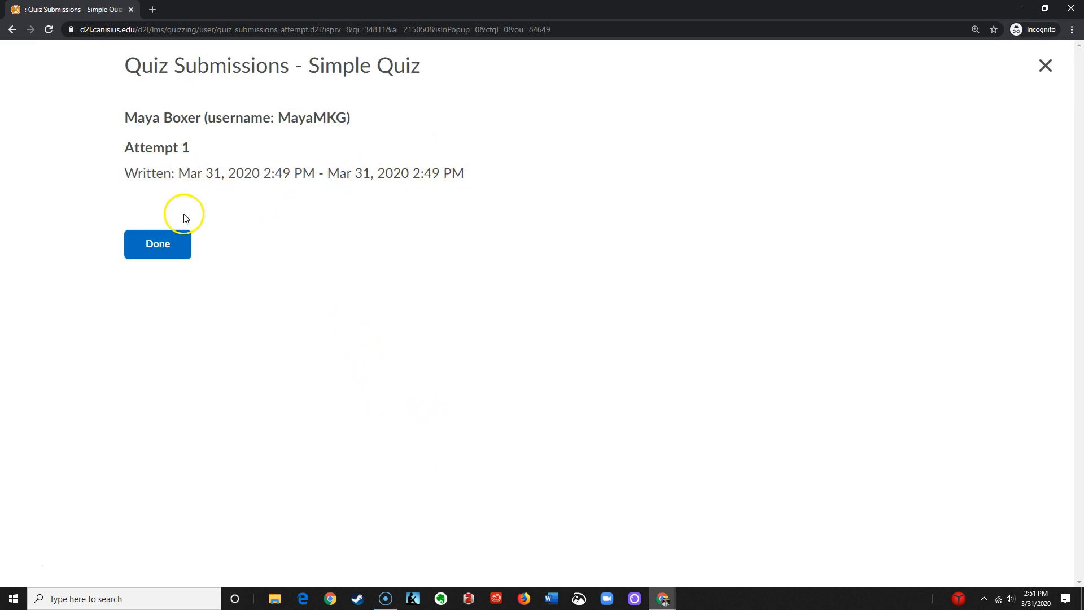
pyautogui.click(158, 243)
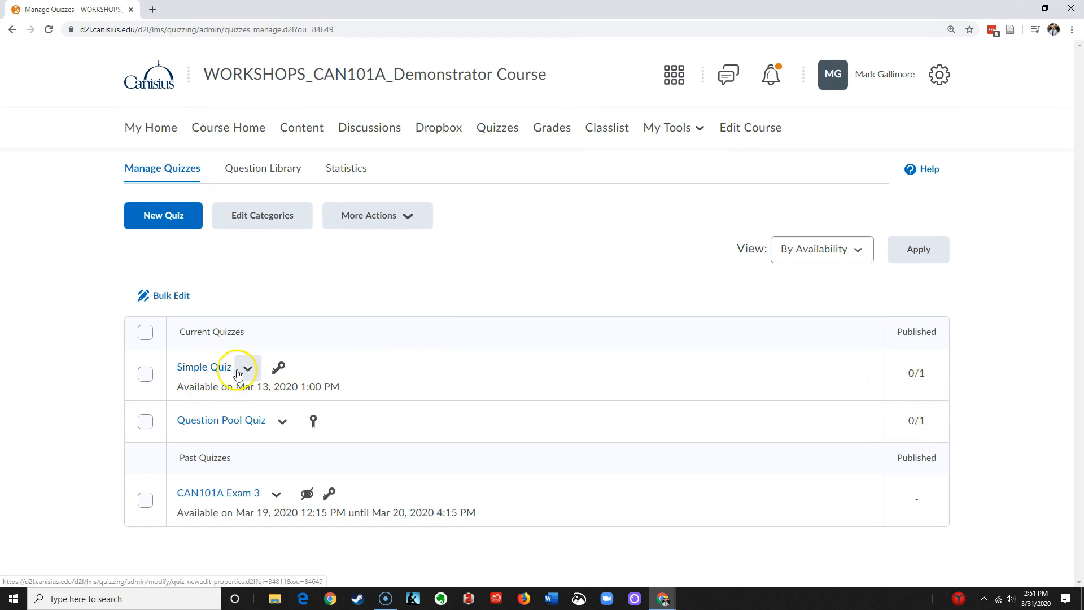
pyautogui.moveTo(204, 367)
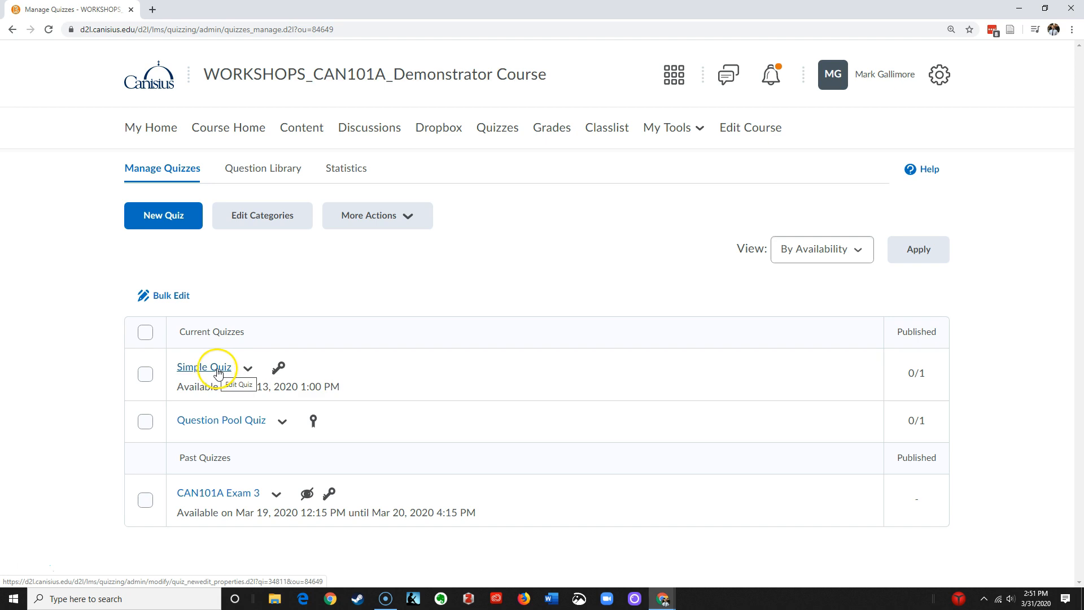
pyautogui.moveTo(289, 368)
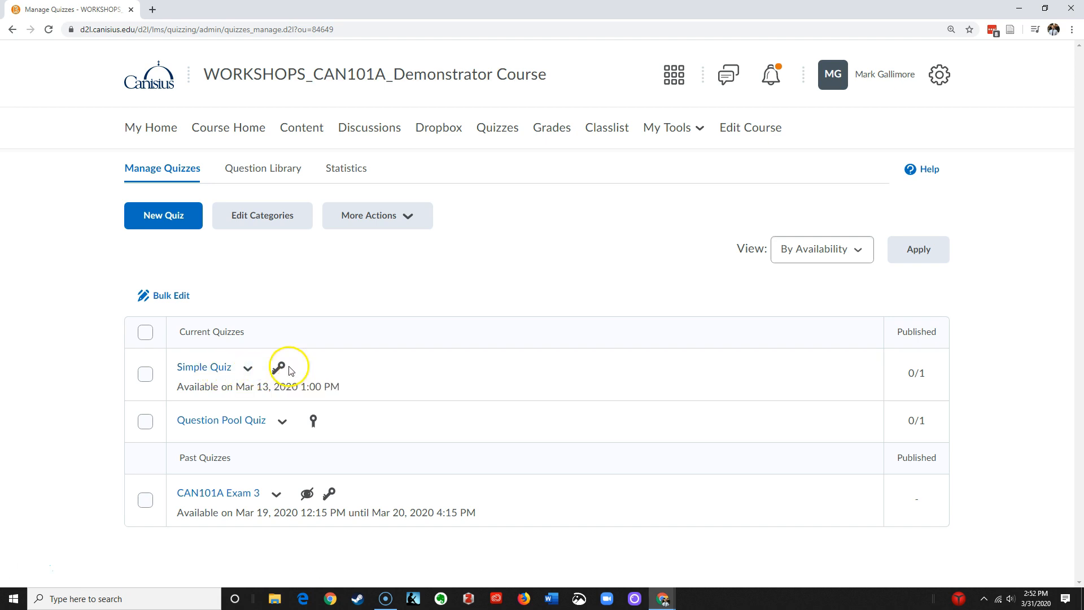
pyautogui.moveTo(340, 375)
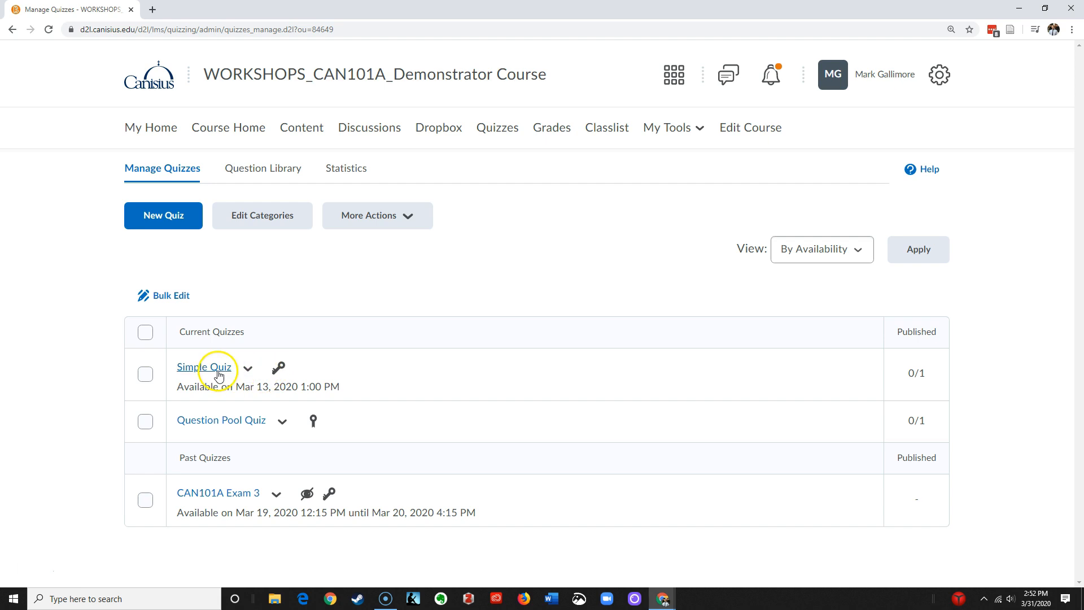
pyautogui.moveTo(205, 366)
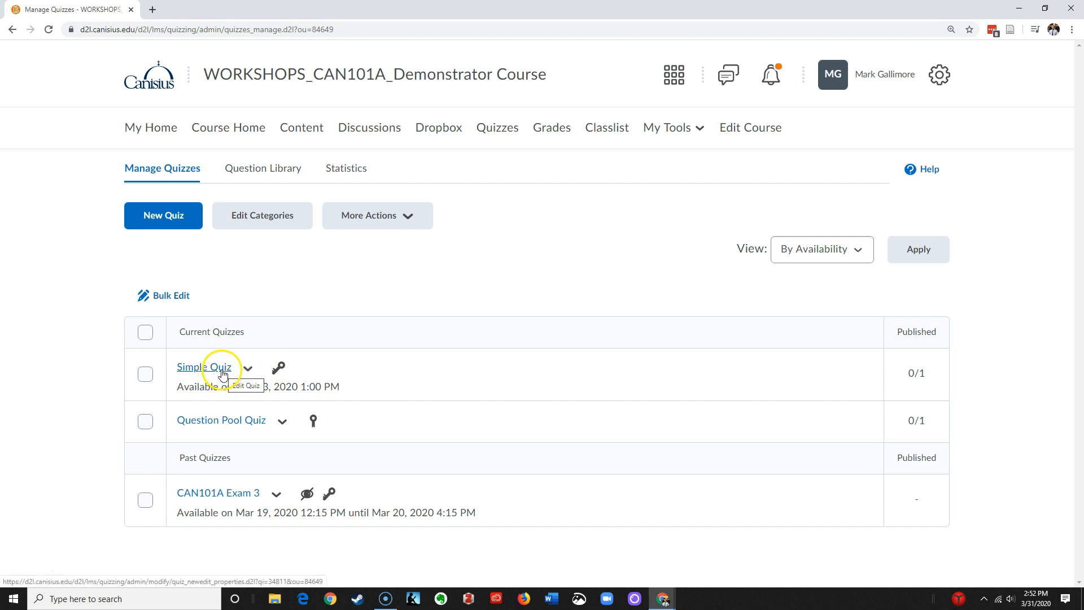
pyautogui.moveTo(871, 366)
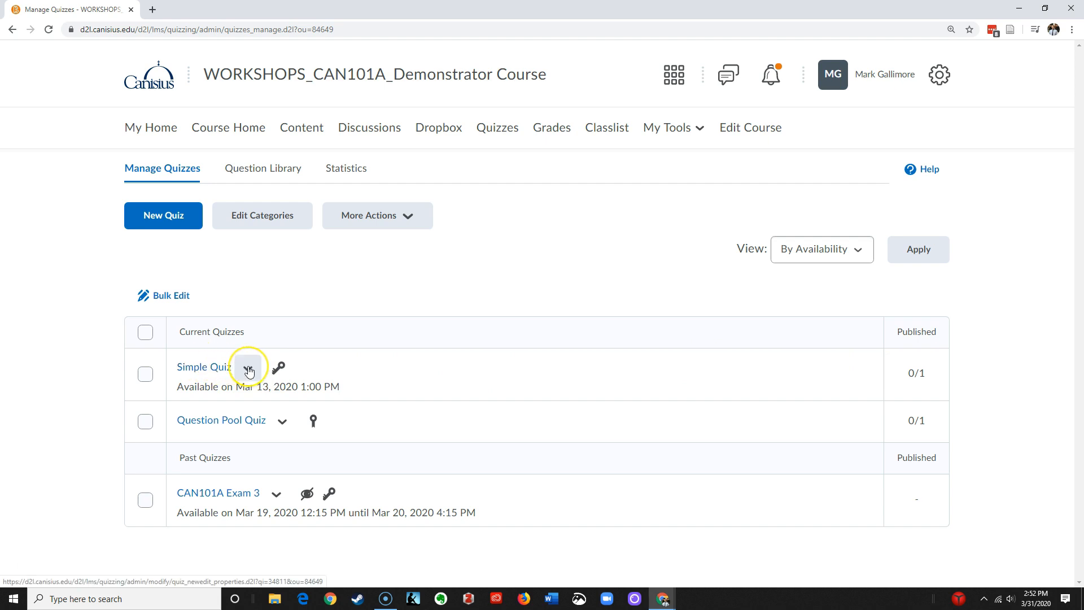
# As instructor, start grading Simple Quiz from its actions on Manage Quizzes.
pyautogui.click(249, 366)
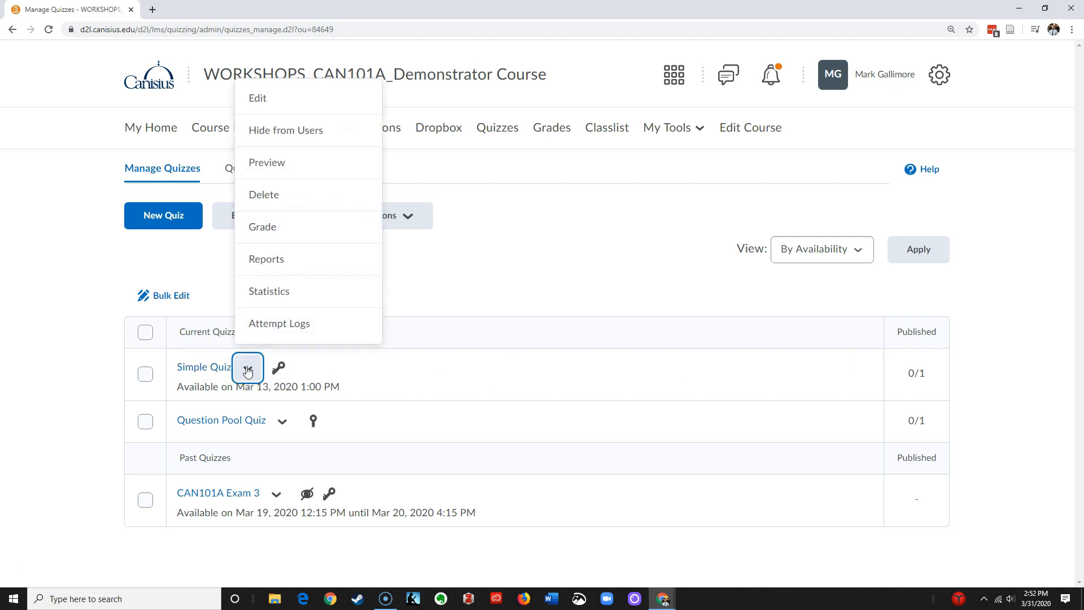
pyautogui.moveTo(261, 225)
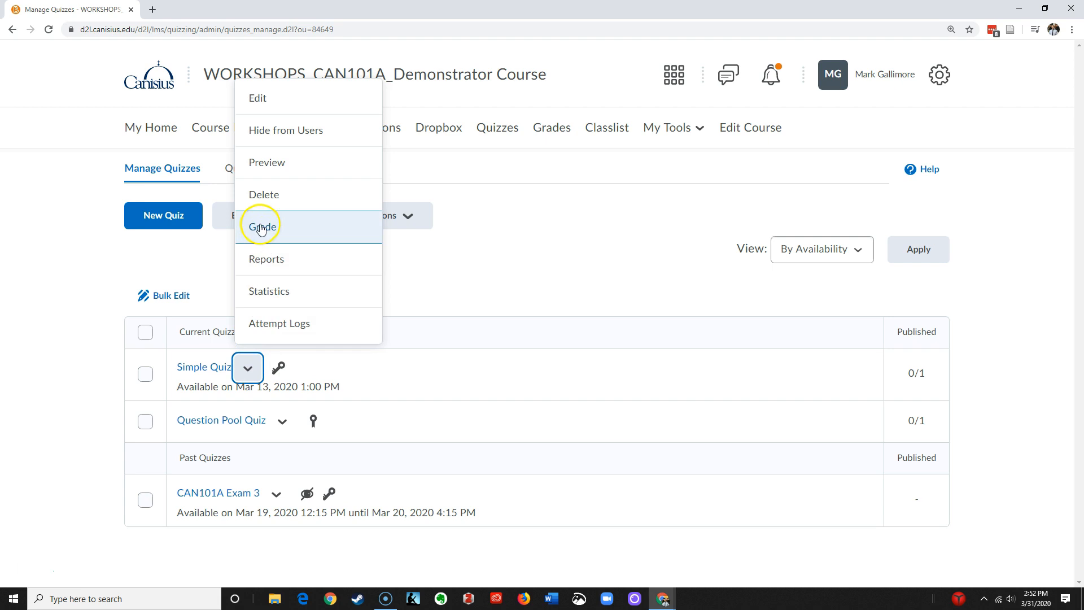
pyautogui.click(264, 225)
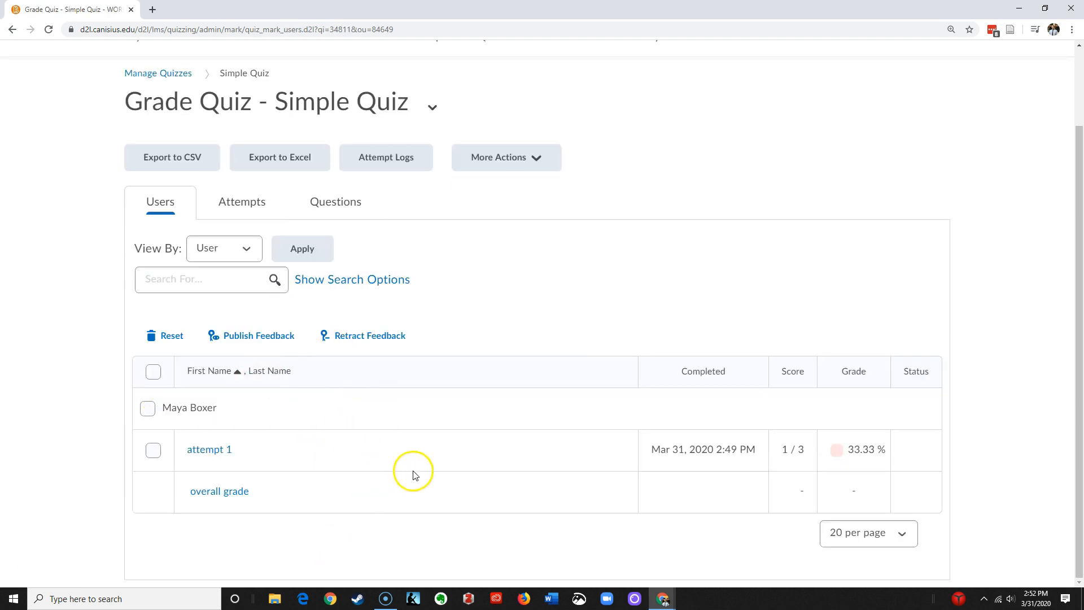
pyautogui.moveTo(374, 473)
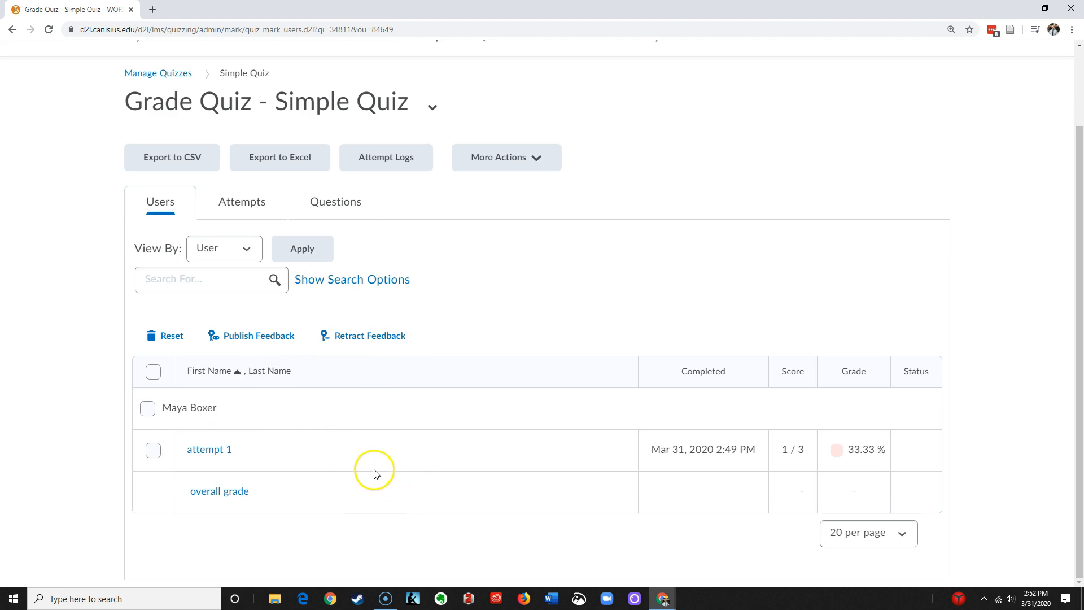
pyautogui.moveTo(280, 403)
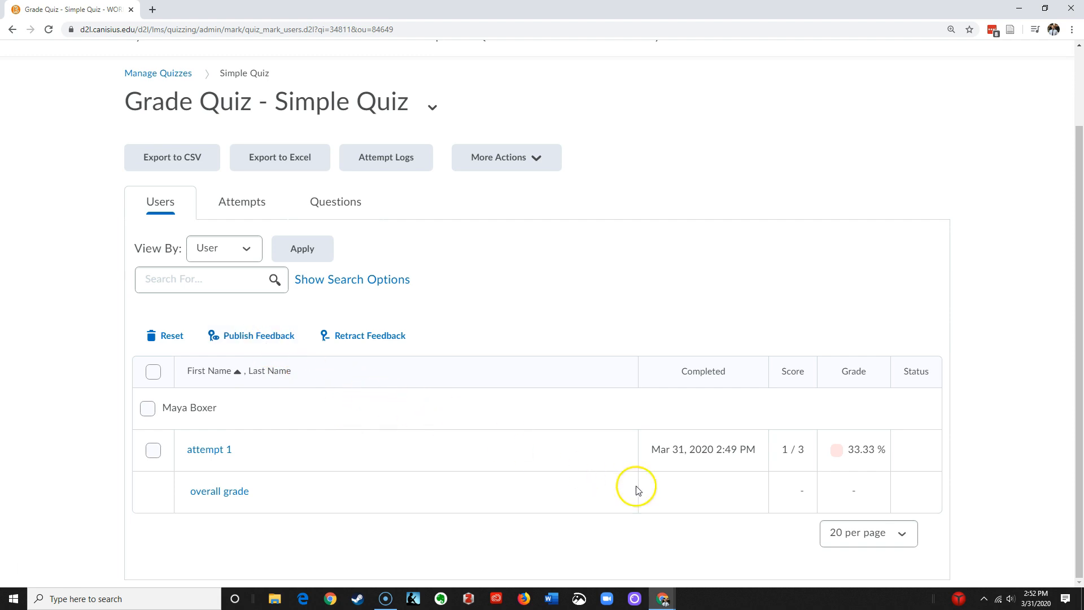
# Show 50 users per page on the Grade Quiz Users list.
pyautogui.click(867, 531)
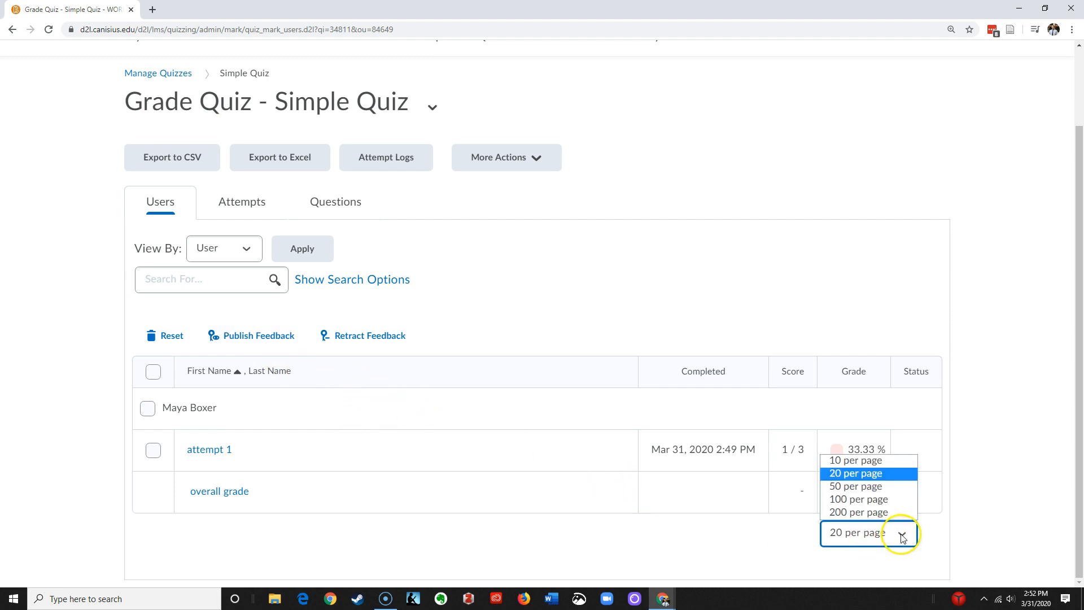
pyautogui.click(855, 486)
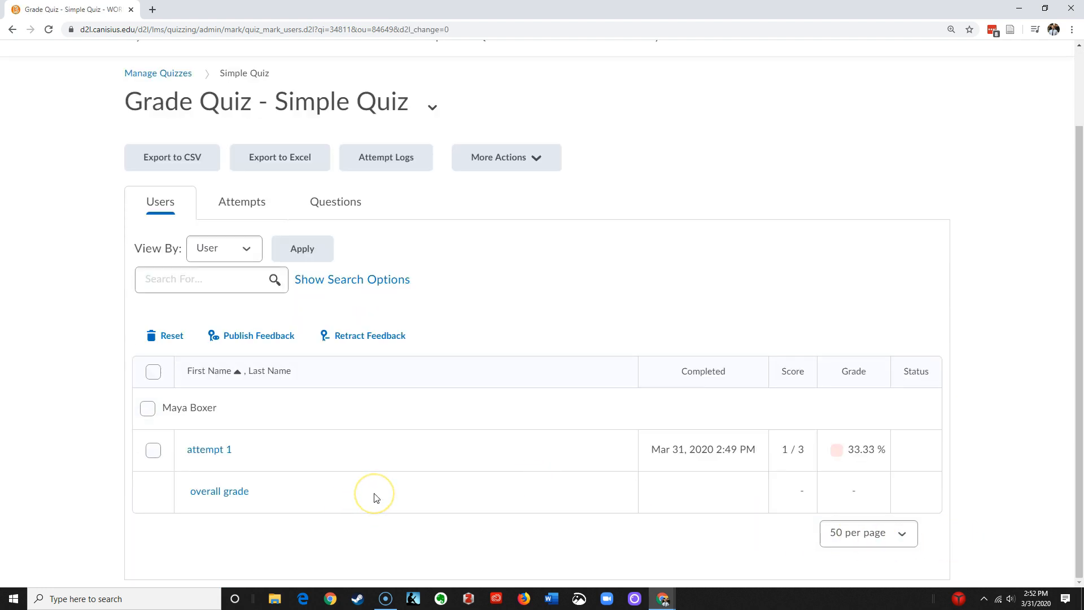
pyautogui.moveTo(857, 459)
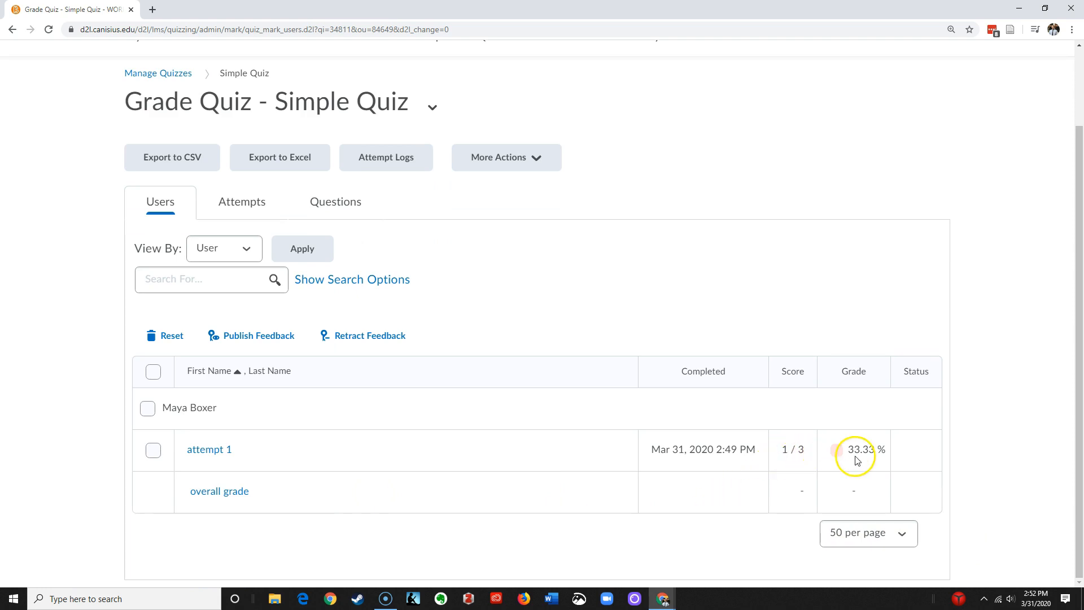
pyautogui.moveTo(209, 449)
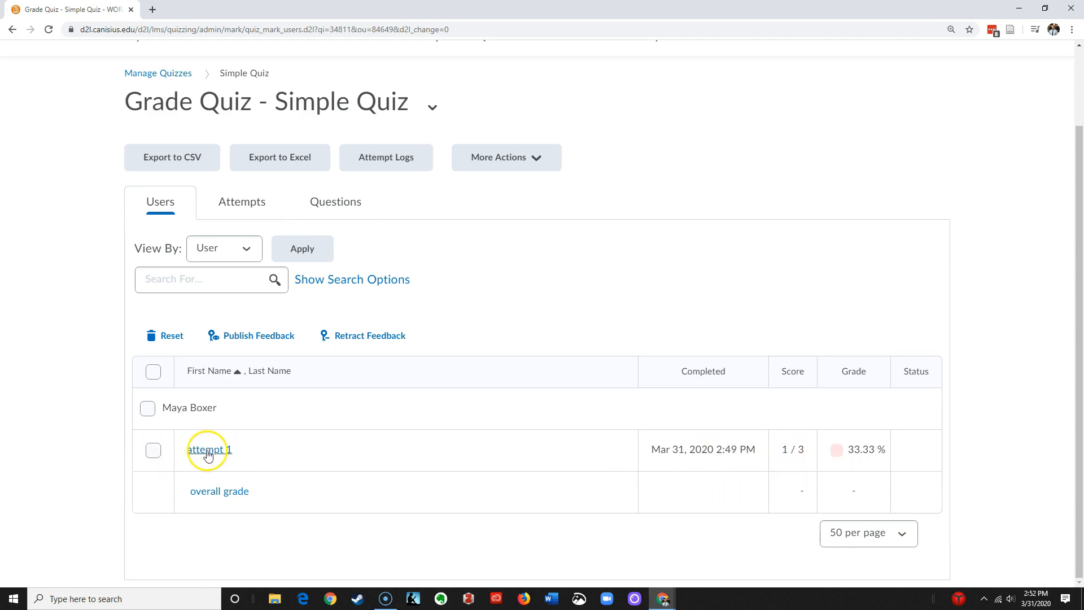
# Glance at attempt 1, return to the grading list and select every user's attempt.
pyautogui.click(209, 450)
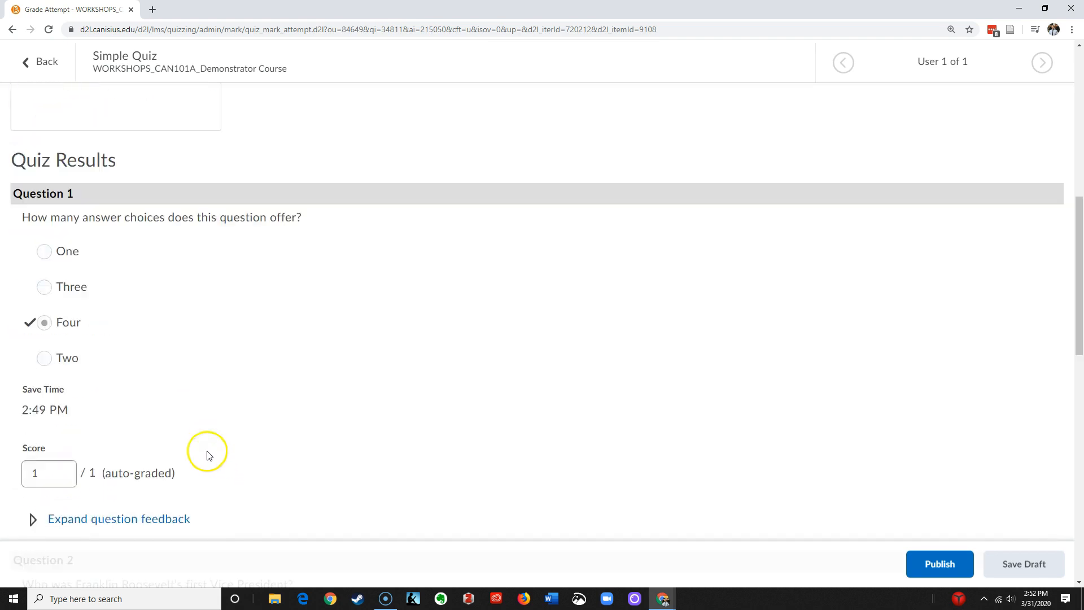
pyautogui.scroll(-3)
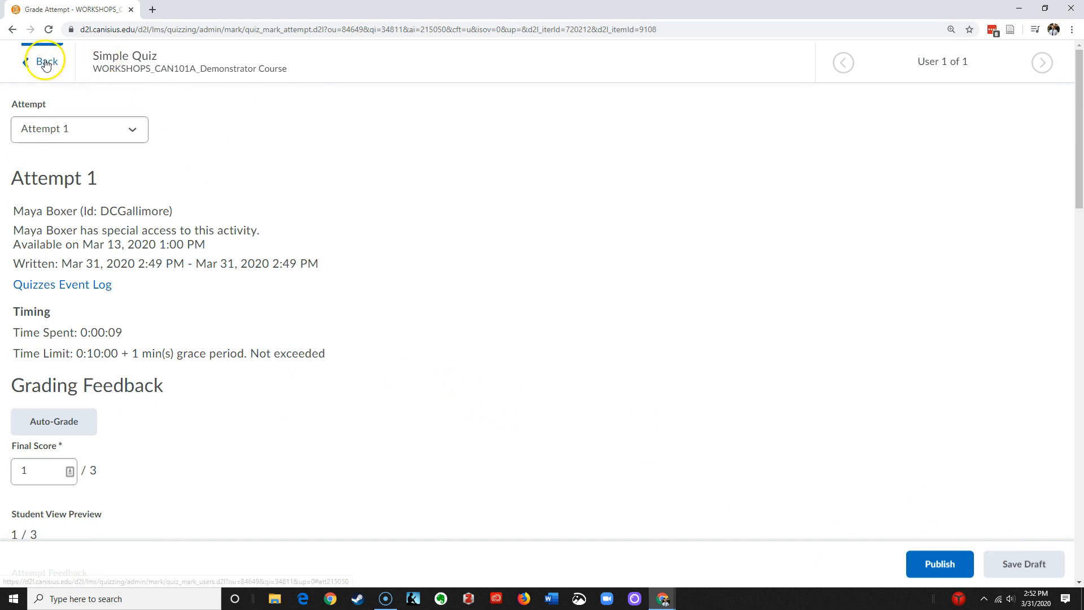
pyautogui.click(45, 61)
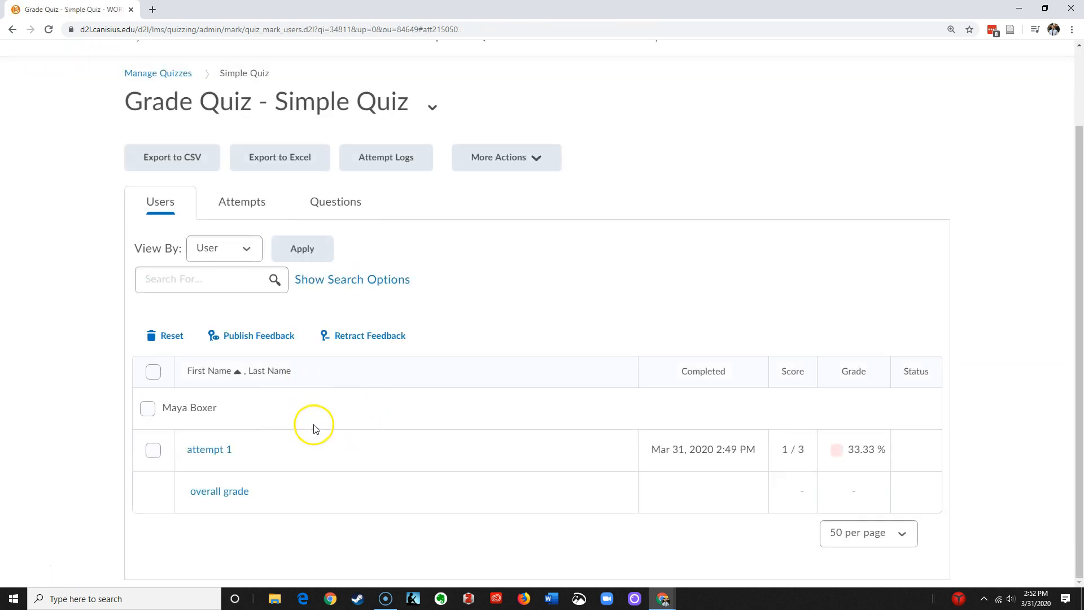
pyautogui.moveTo(289, 505)
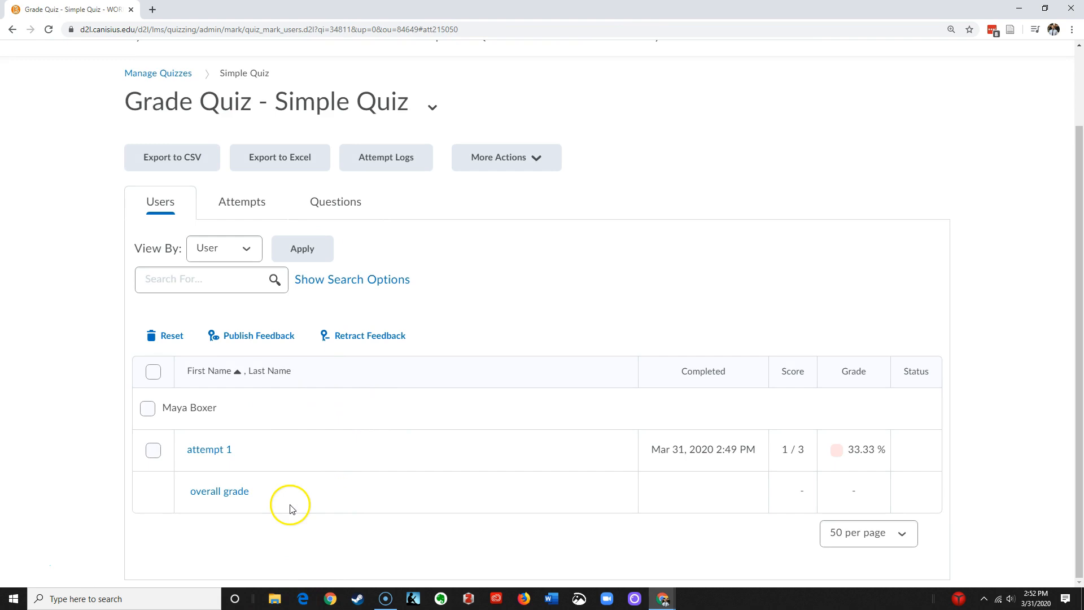
pyautogui.moveTo(152, 372)
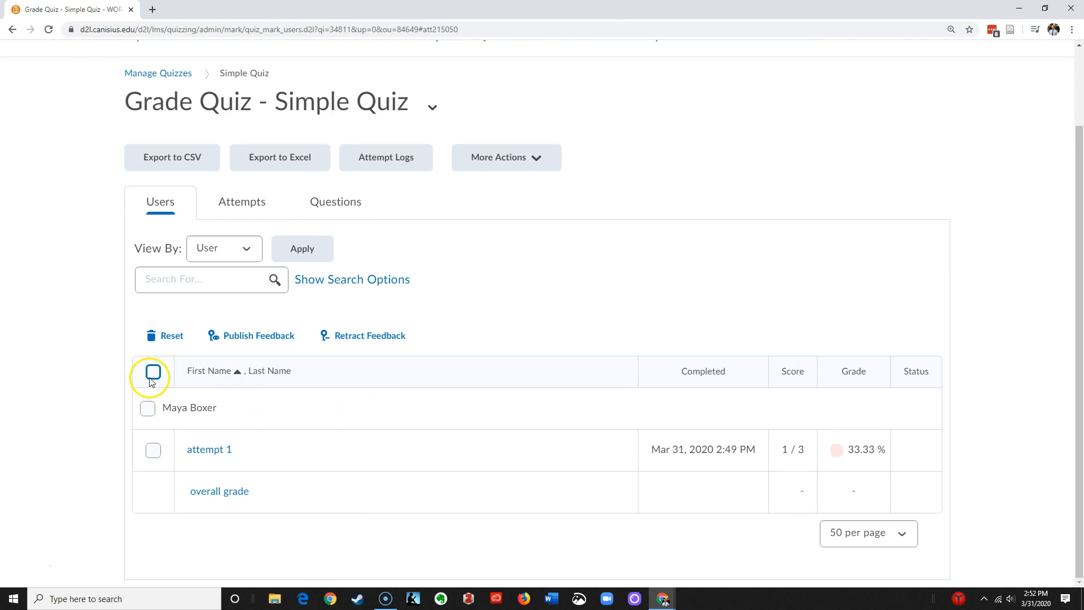
pyautogui.click(153, 371)
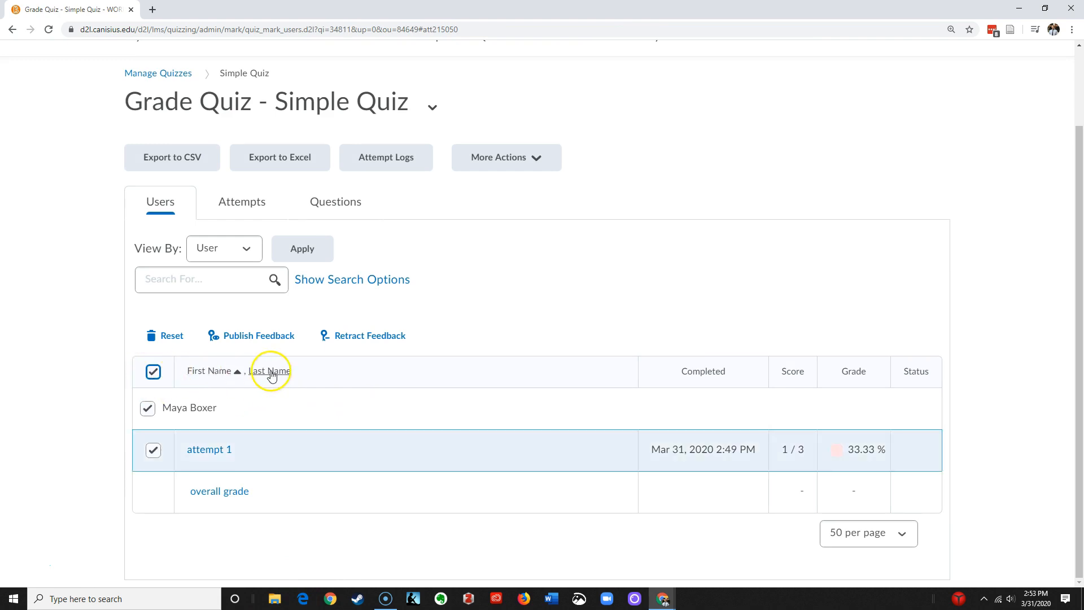
pyautogui.moveTo(760, 378)
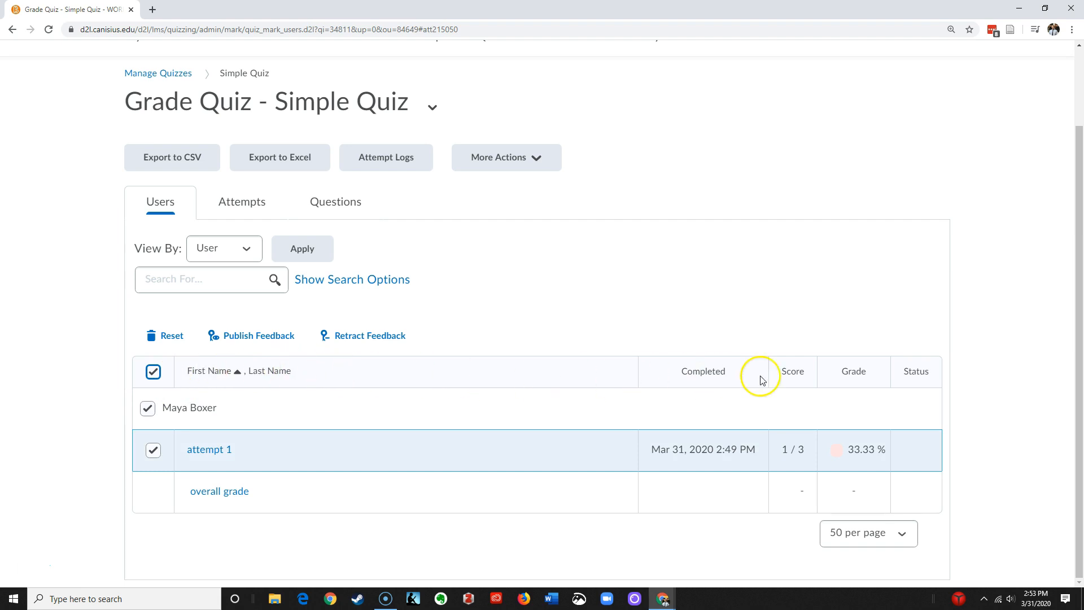
pyautogui.moveTo(280, 386)
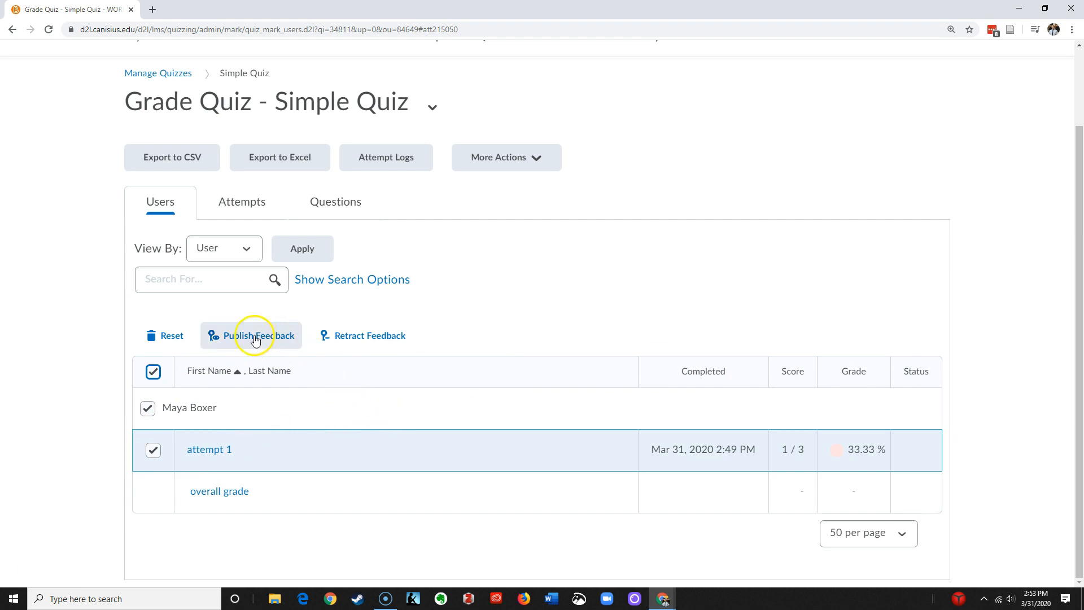
# Publish feedback for the selected attempt and confirm, so its status reads Published.
pyautogui.click(250, 336)
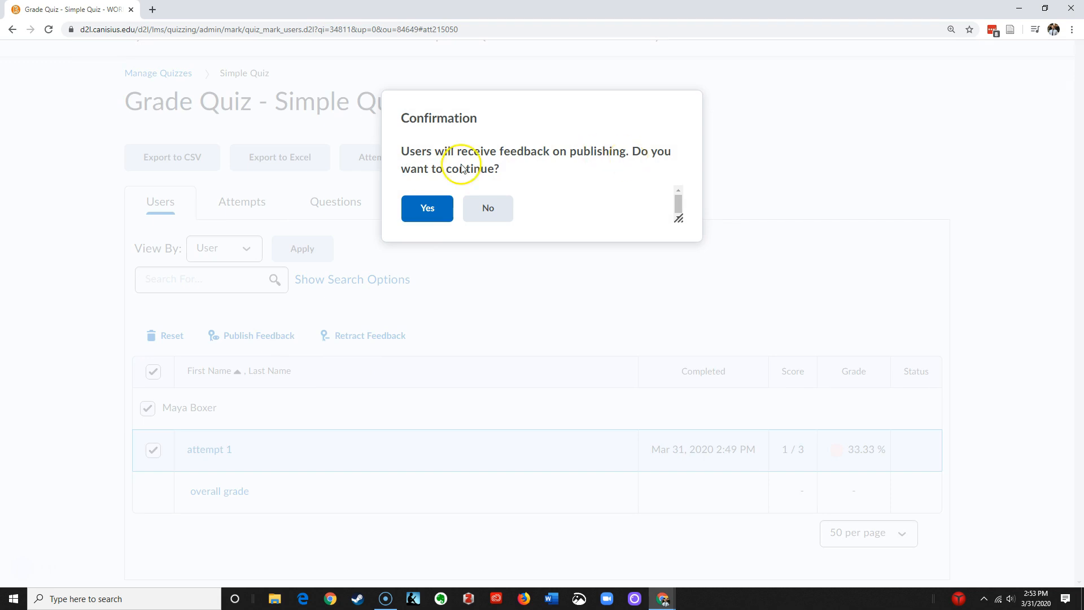
pyautogui.click(427, 208)
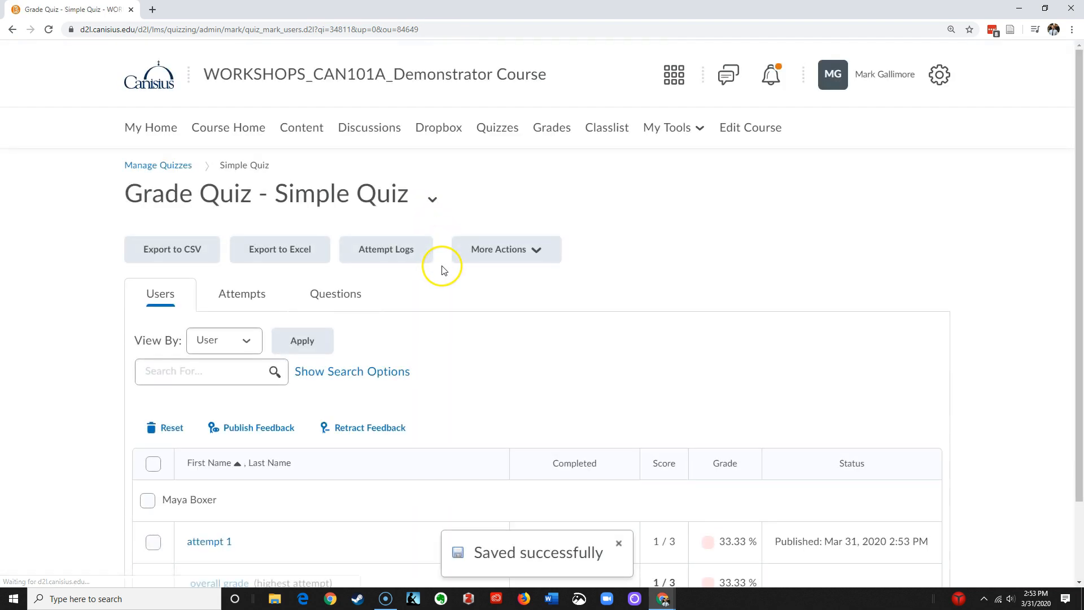
pyautogui.scroll(-3)
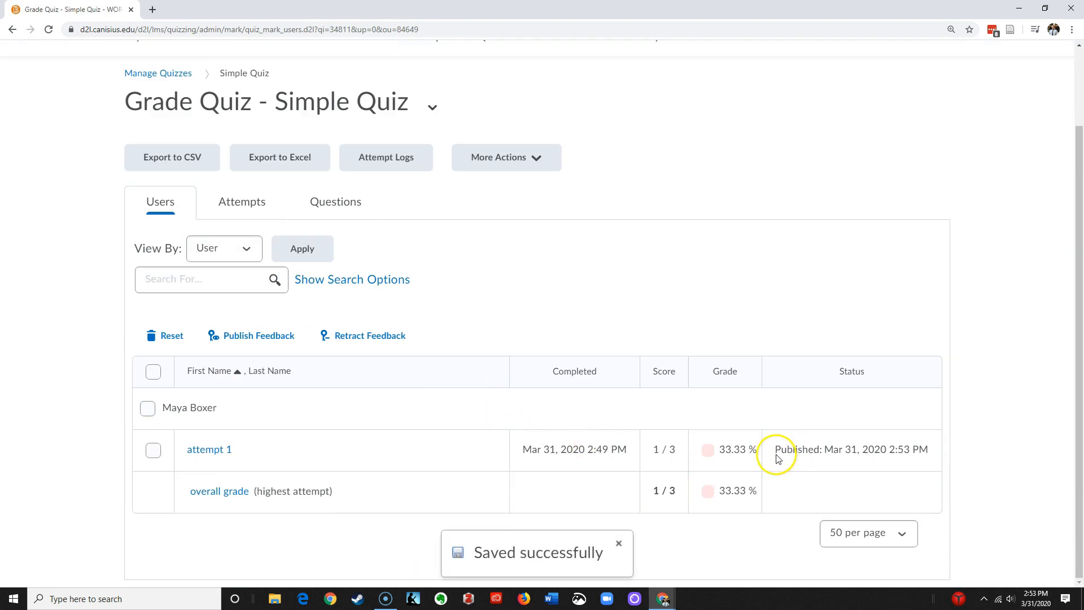
pyautogui.moveTo(413, 365)
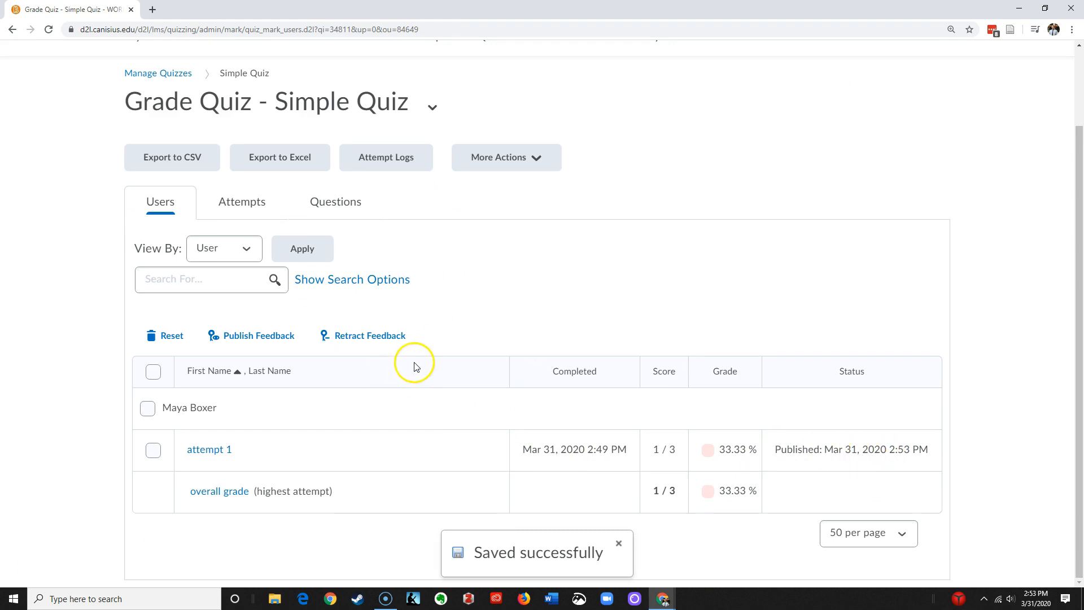
# Edit Simple Quiz and show its Submission Views, listing the Demo view with user responses.
pyautogui.click(432, 201)
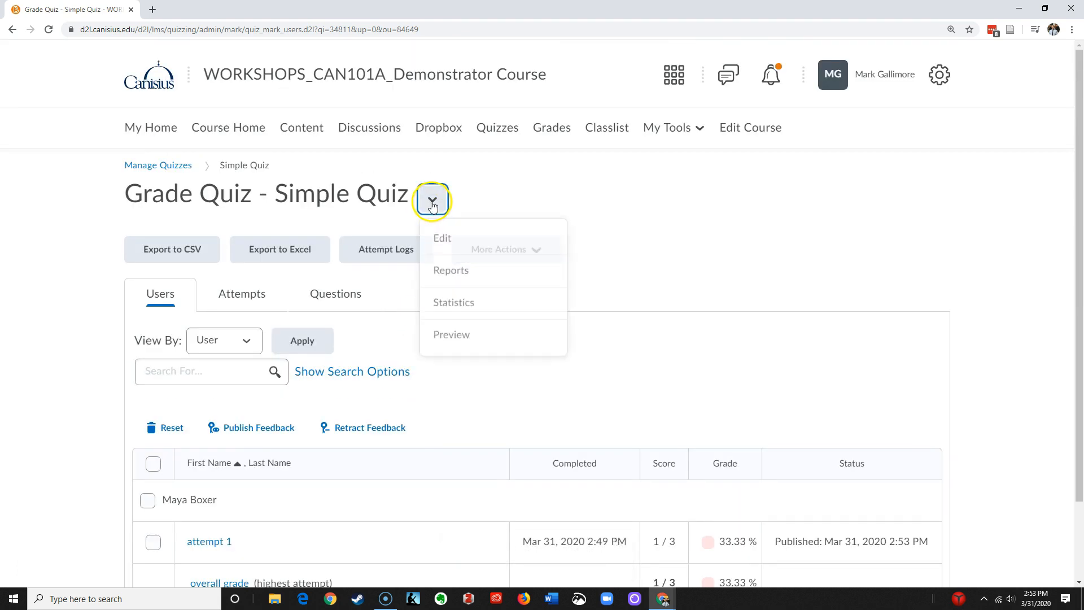
pyautogui.click(442, 238)
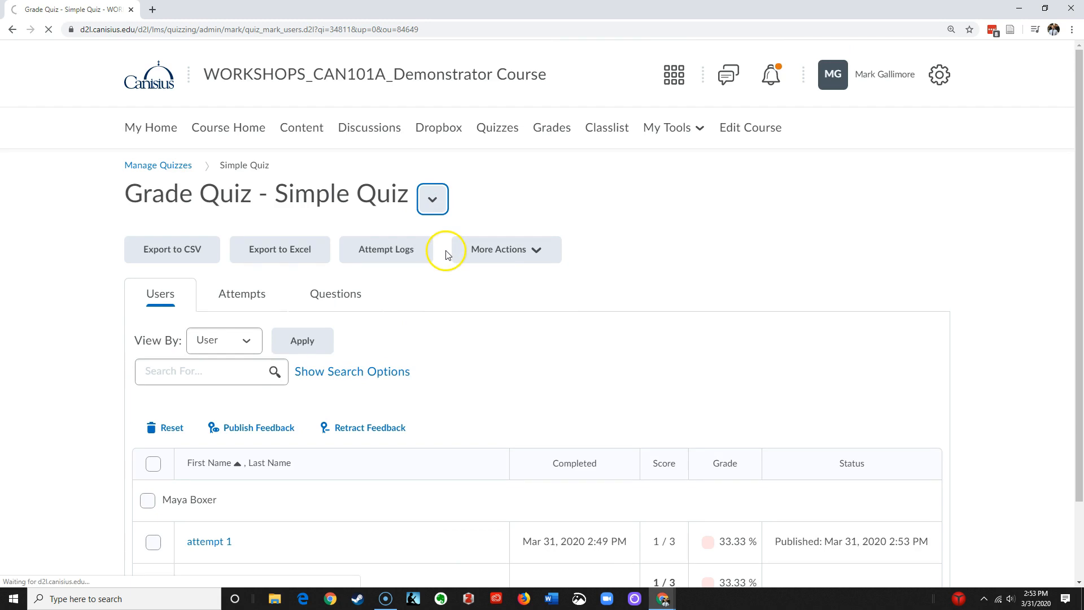
pyautogui.click(433, 199)
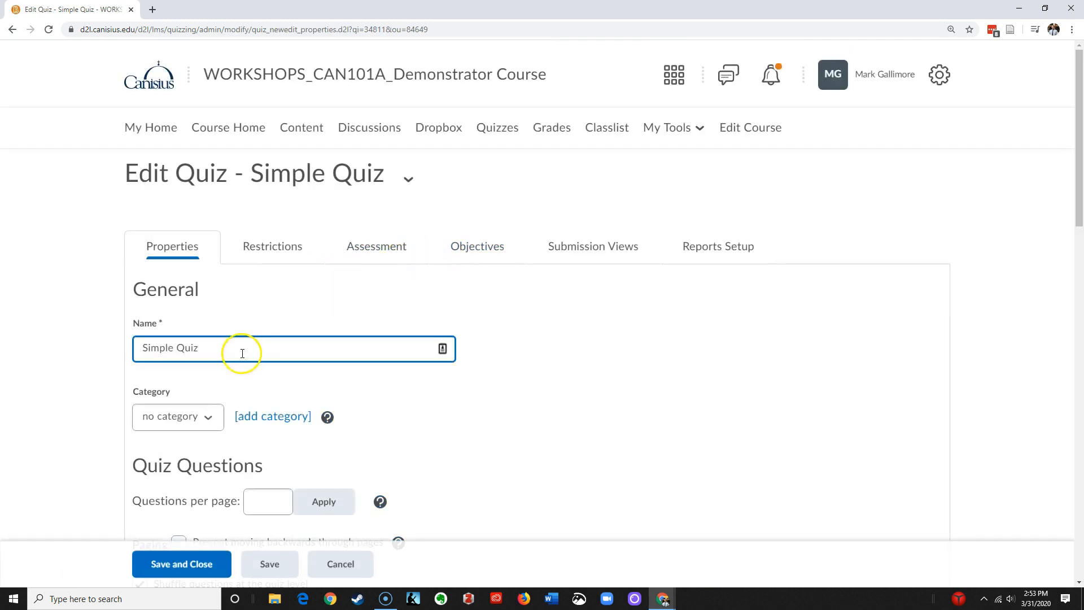
pyautogui.click(593, 246)
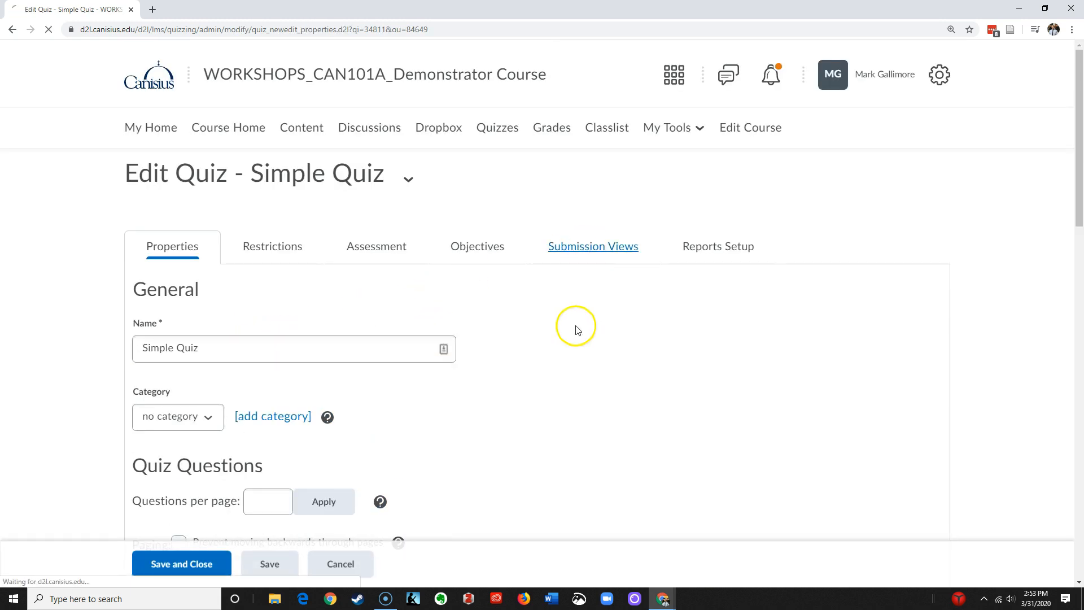
pyautogui.click(592, 245)
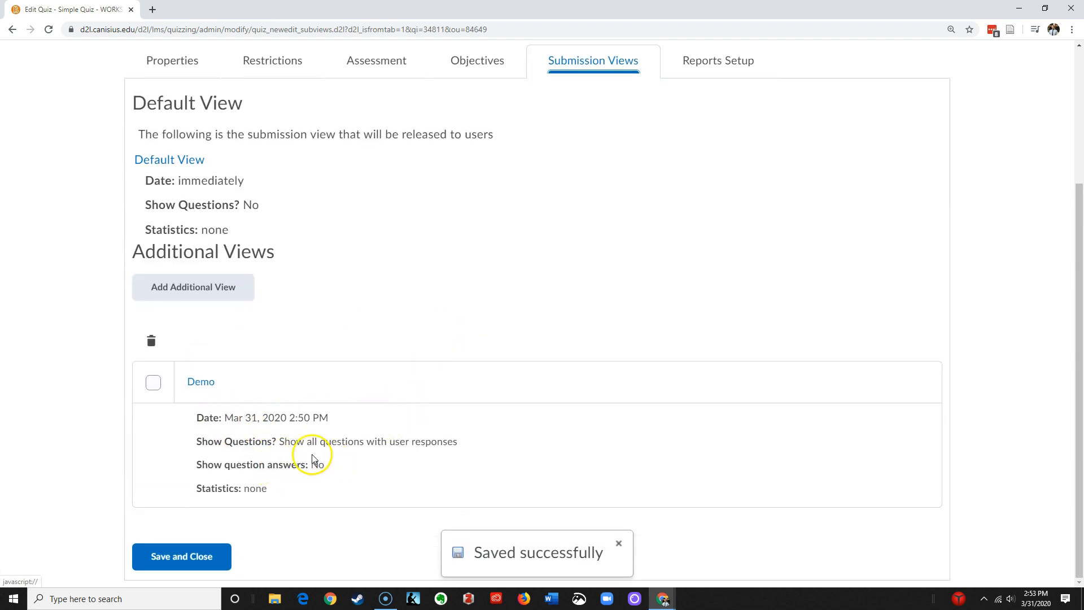
pyautogui.moveTo(236, 409)
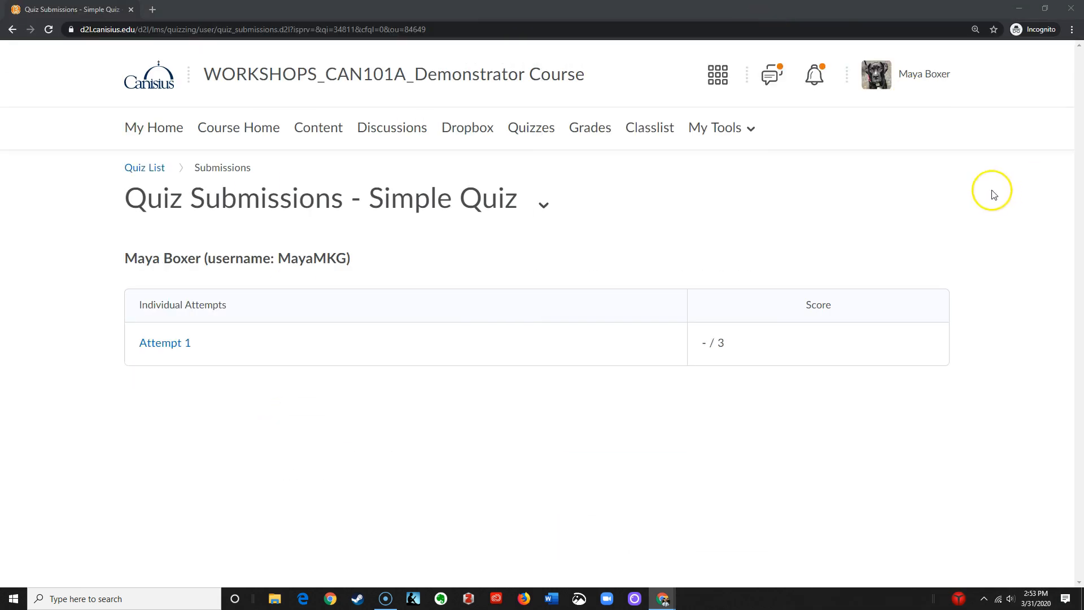
pyautogui.moveTo(310, 347)
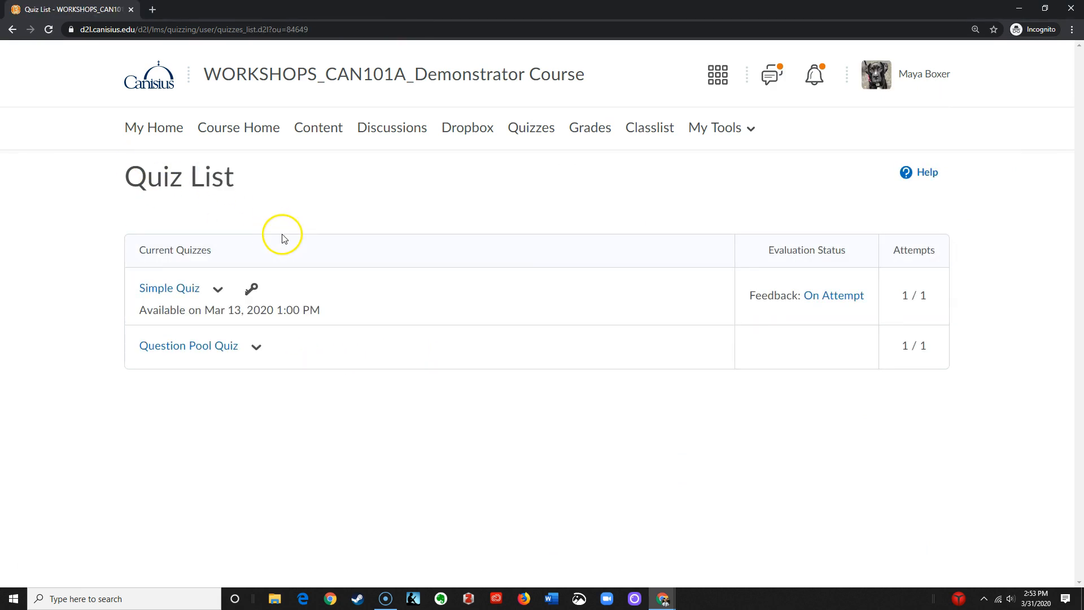
pyautogui.moveTo(840, 320)
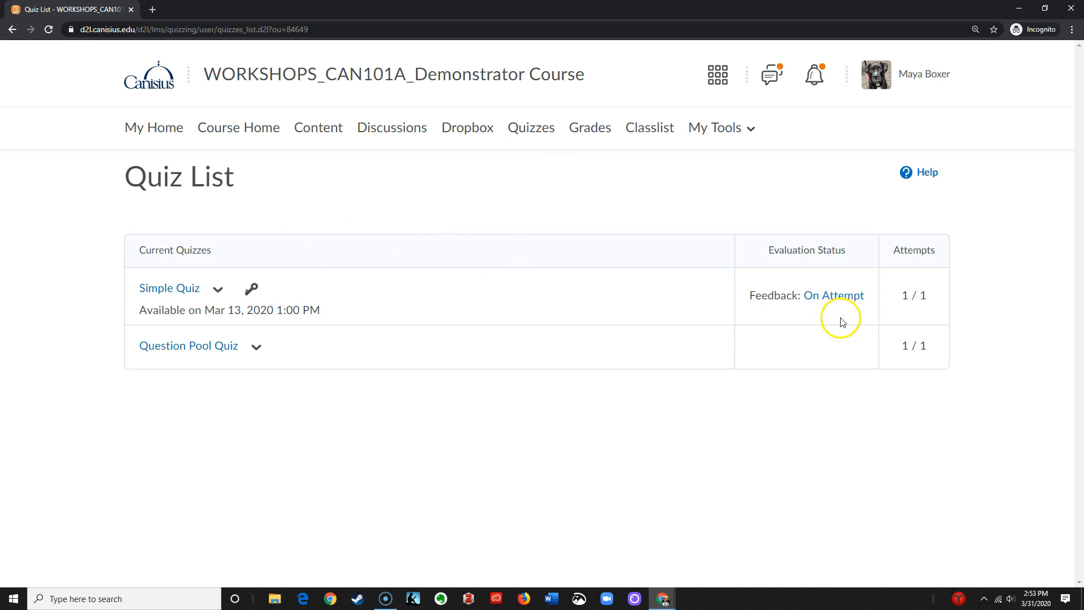
pyautogui.moveTo(778, 302)
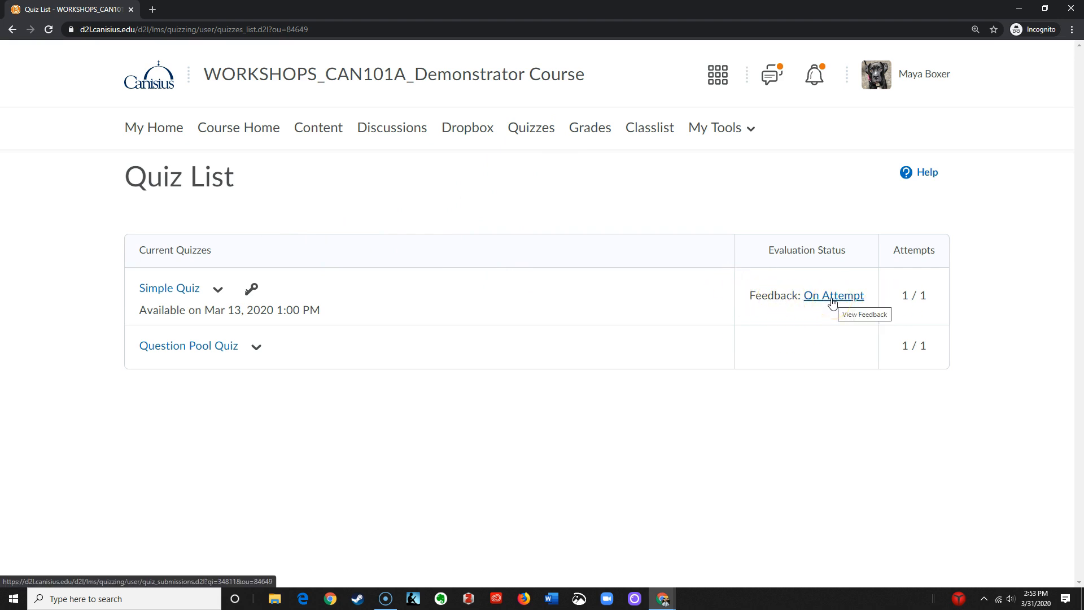
# As the student, view Simple Quiz feedback, where Attempt 1 now scores 1/3.
pyautogui.click(833, 295)
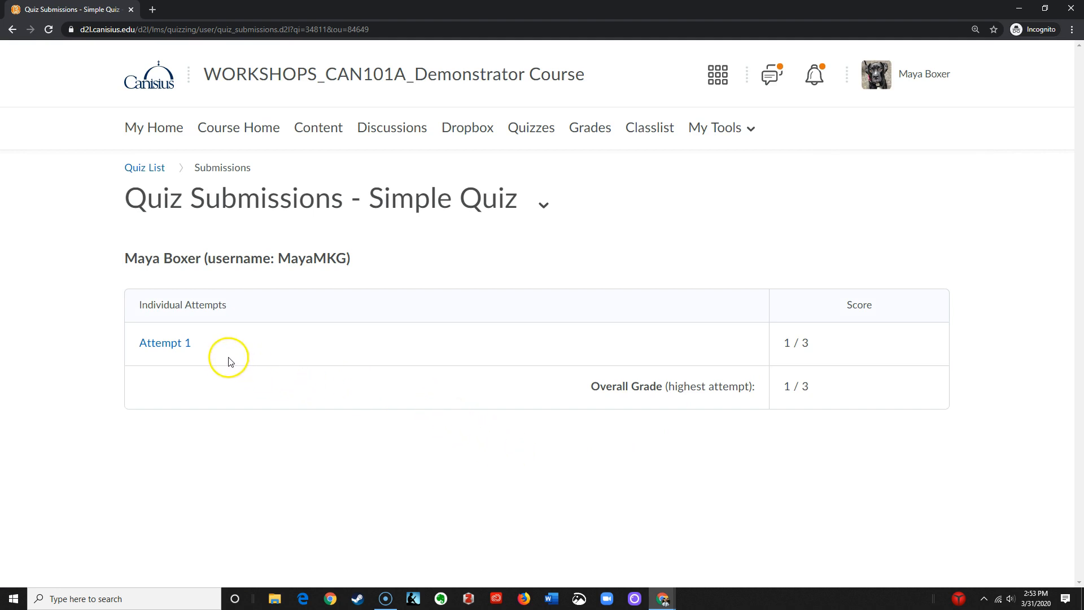
pyautogui.moveTo(818, 352)
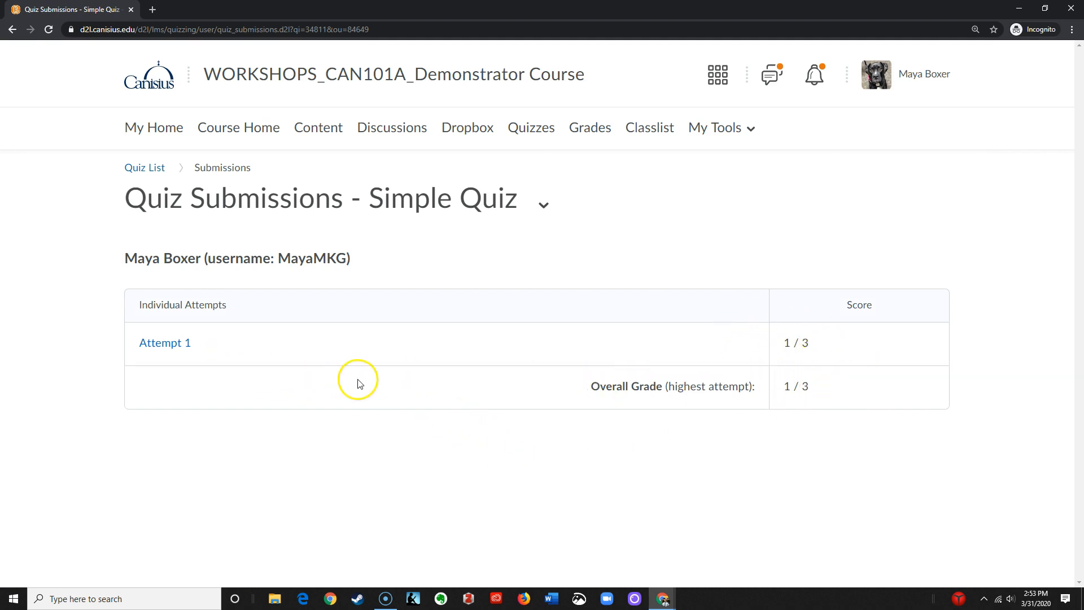
pyautogui.moveTo(165, 343)
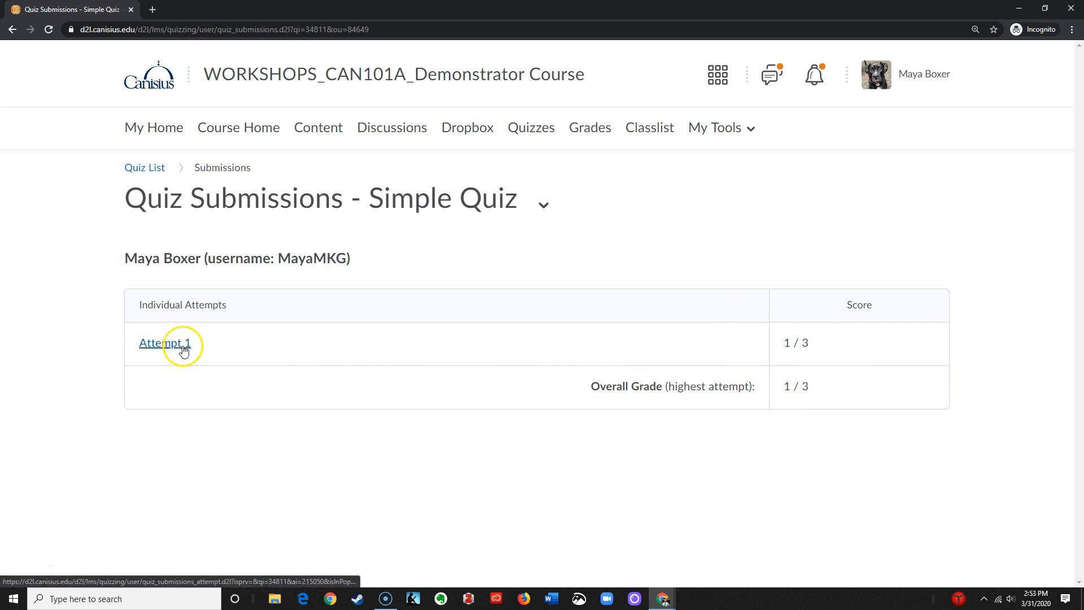
# Review Attempt 1's per-question results: Question 1 correct, Questions 2 and 3 wrong, score 1/3.
pyautogui.click(165, 343)
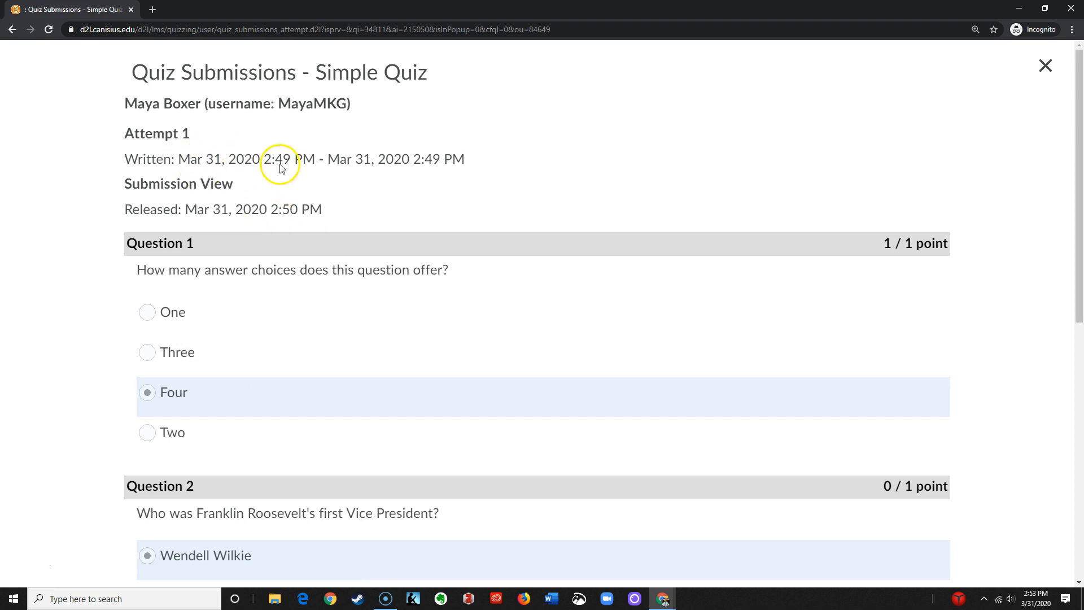
pyautogui.scroll(-3)
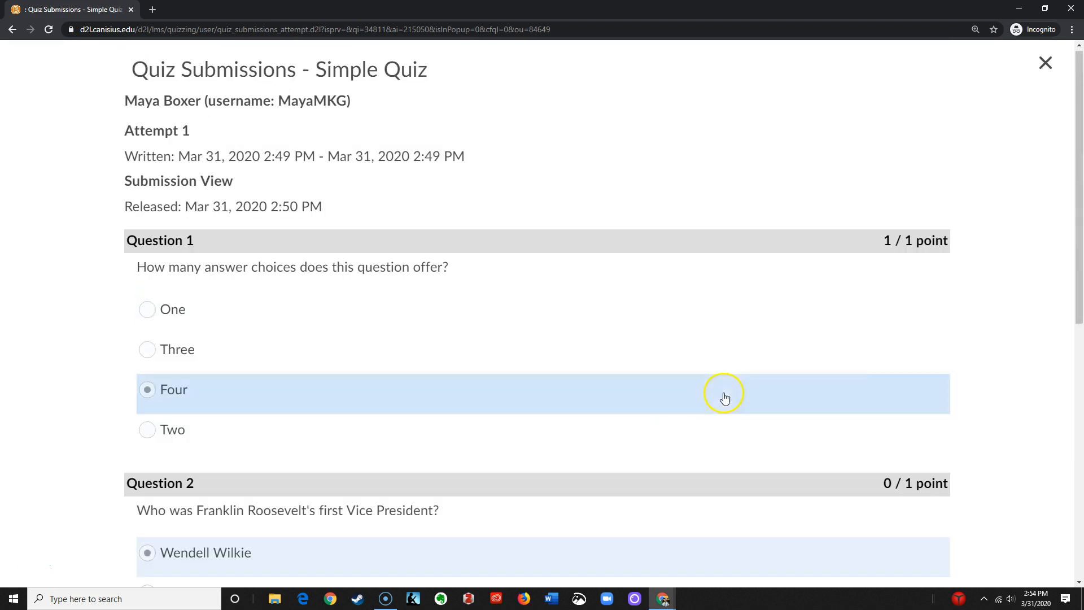
pyautogui.scroll(-3)
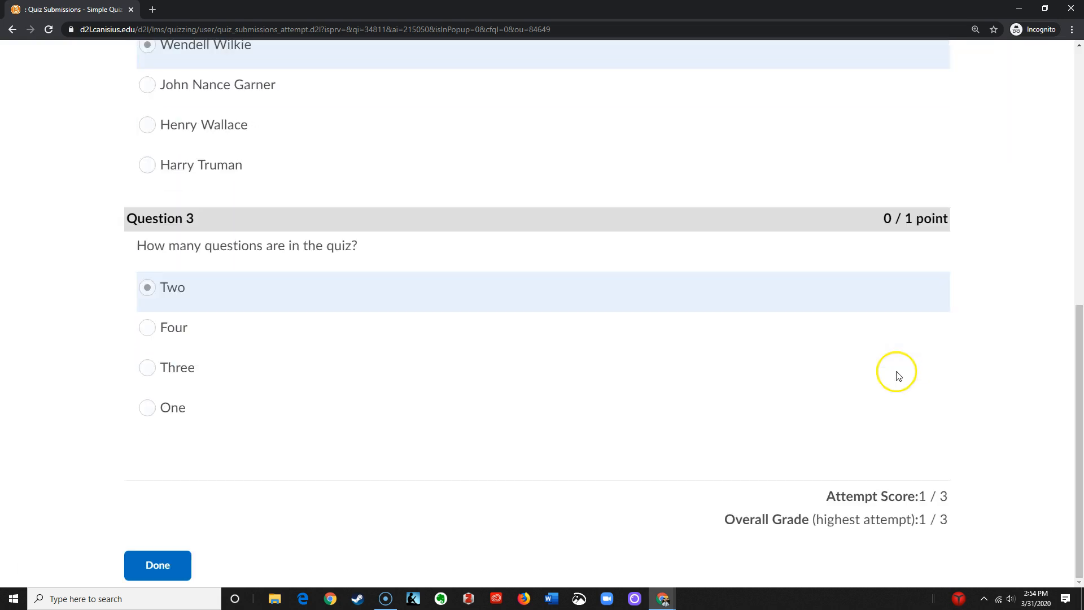
pyautogui.scroll(3)
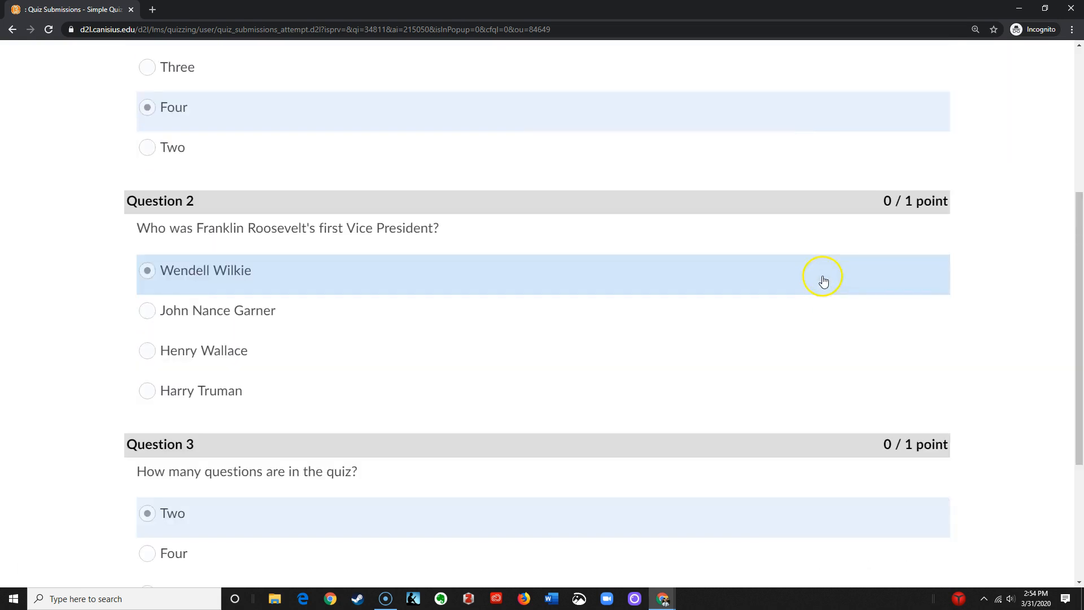
pyautogui.scroll(-3)
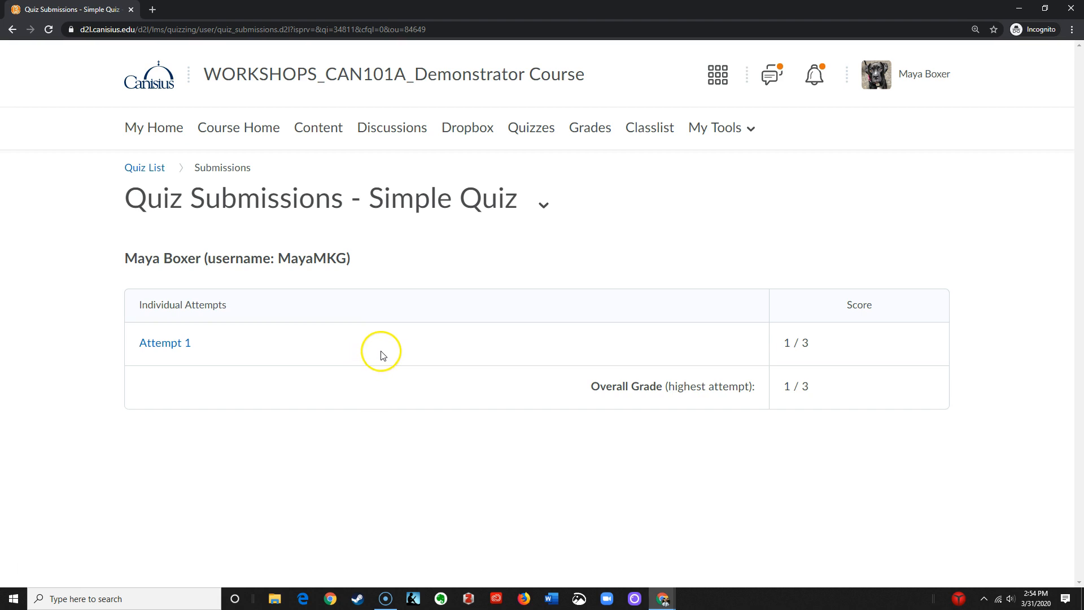
pyautogui.moveTo(836, 363)
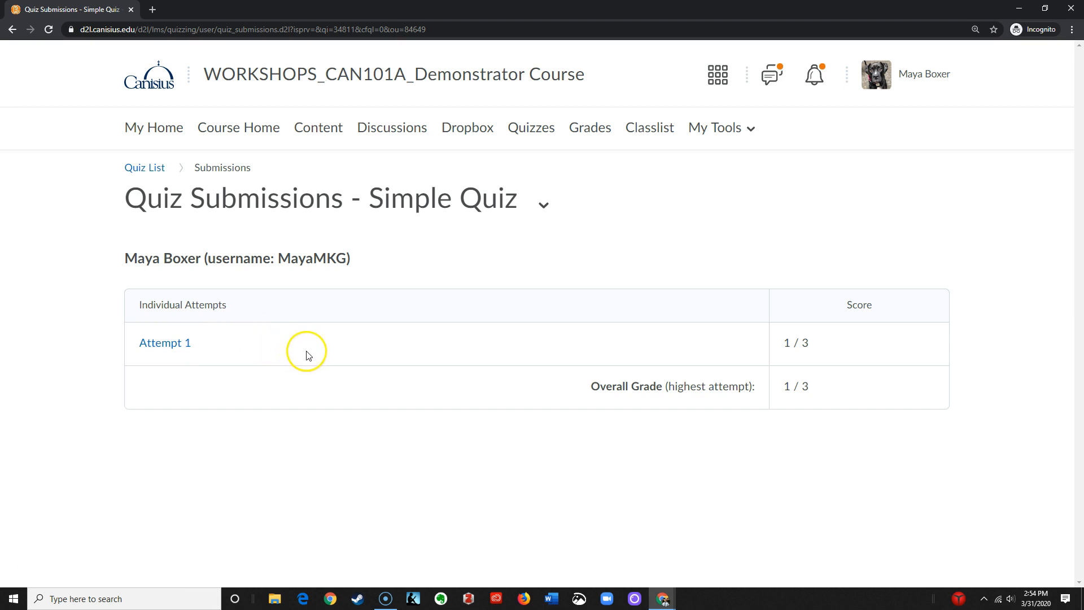
pyautogui.moveTo(502, 238)
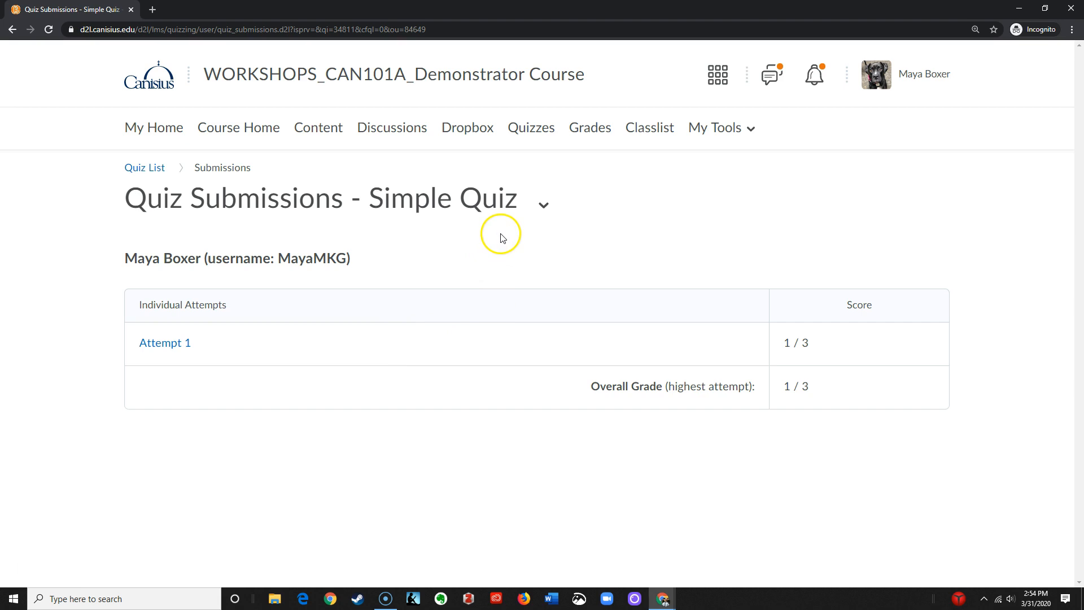